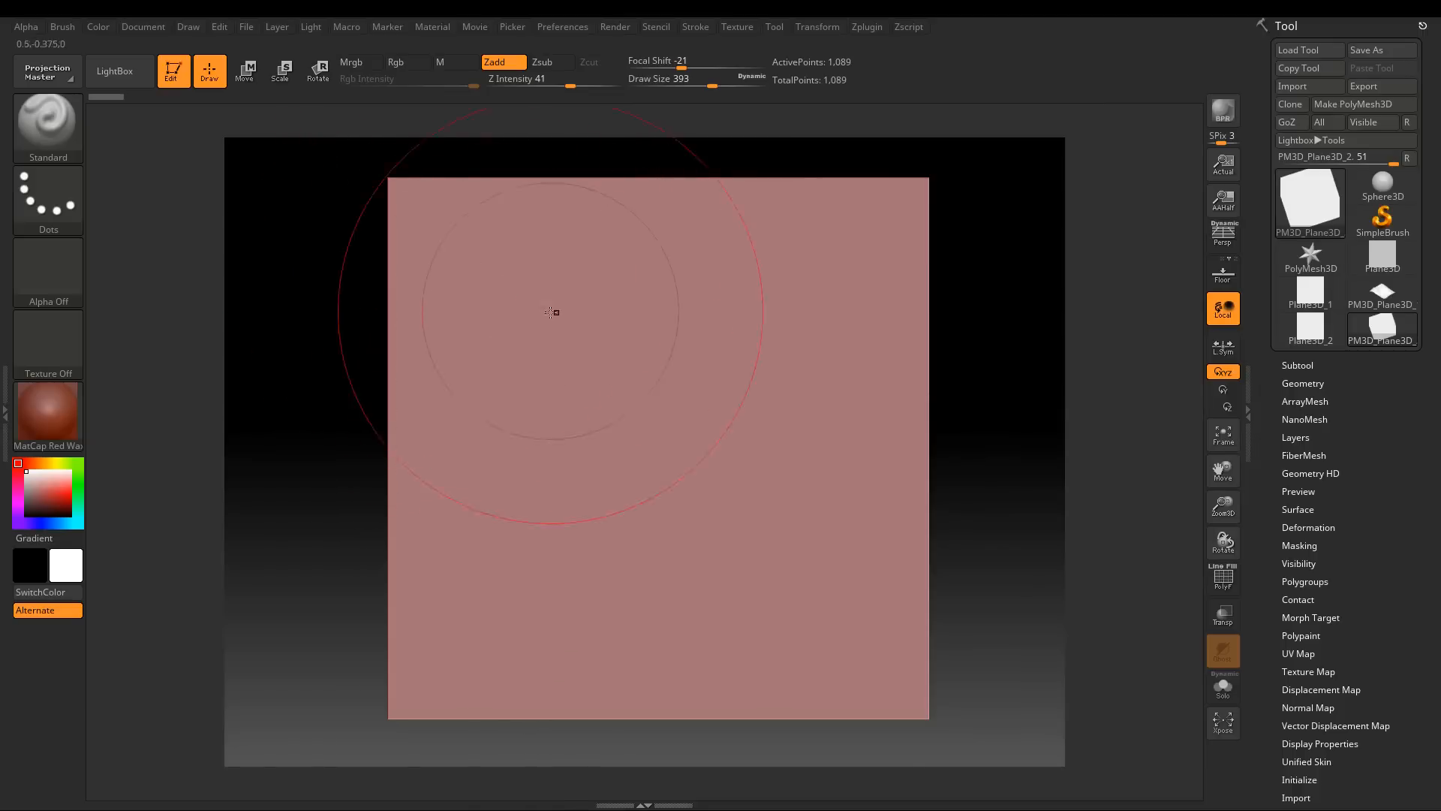
Subdivide the plane to about 1.05 million points and bend it into a broad sweeping form
left_click(1221, 506)
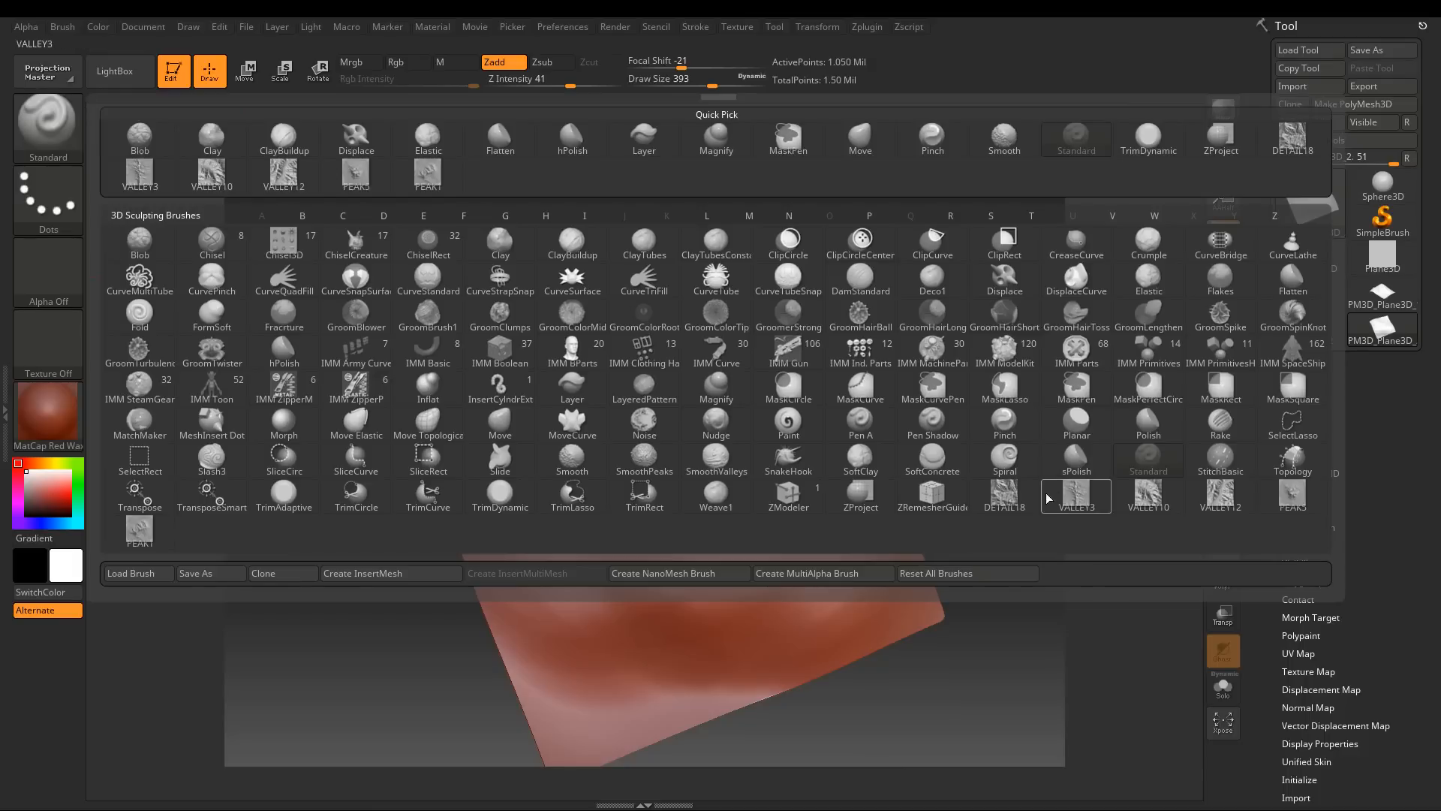
Make TrimDynamic the active brush with FreeHand stroke and Zsub carving
left_click(1147, 497)
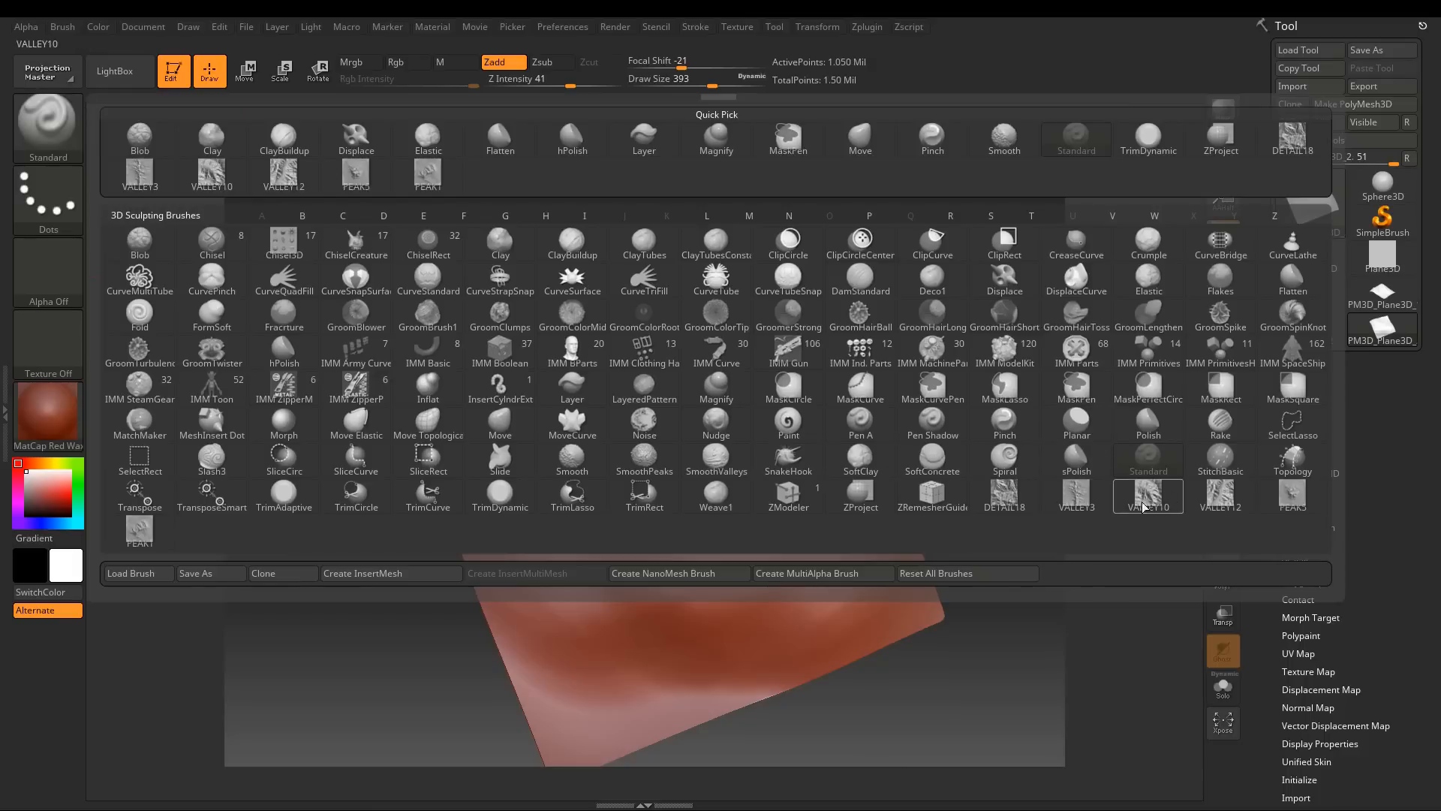
mouse_move(1086, 183)
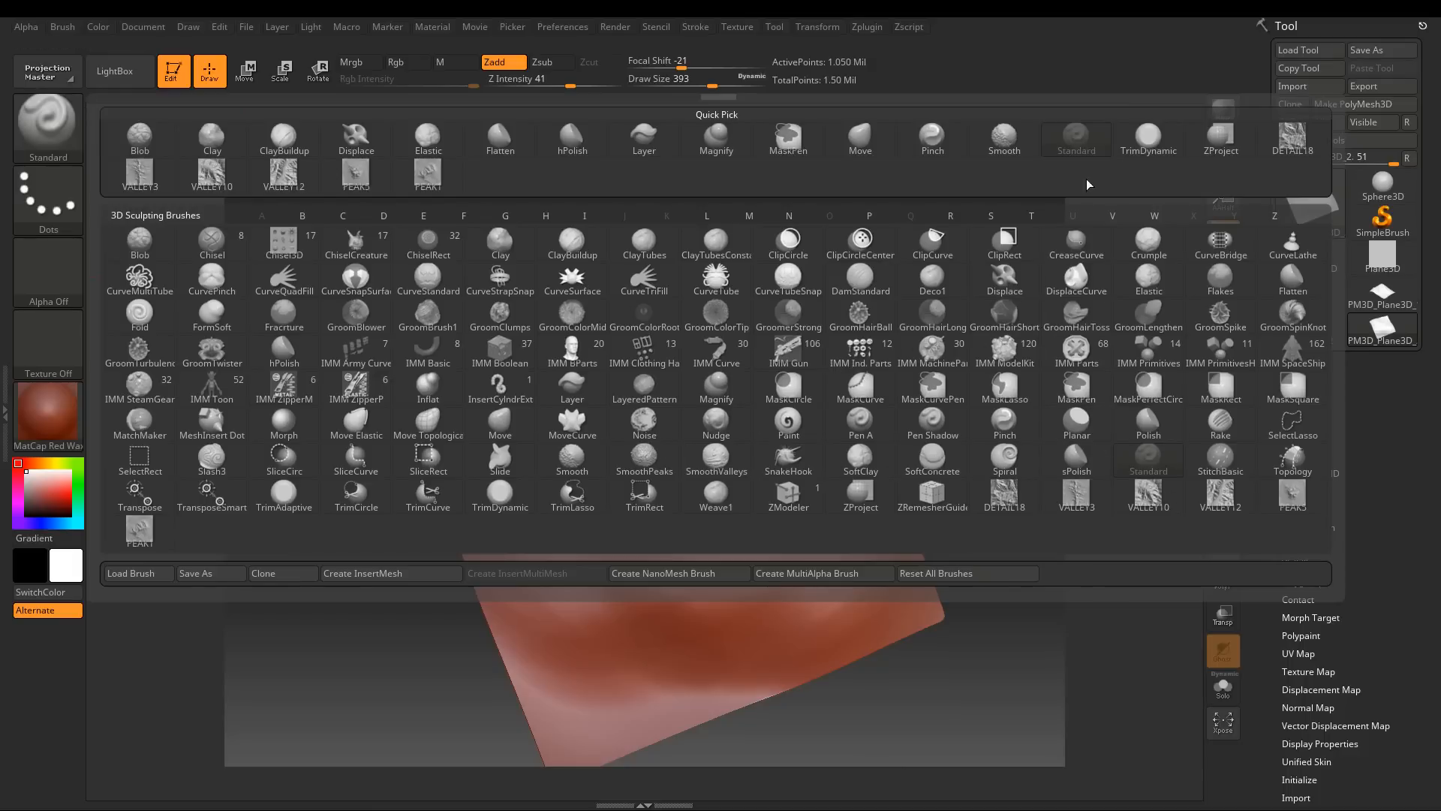
left_click(788, 140)
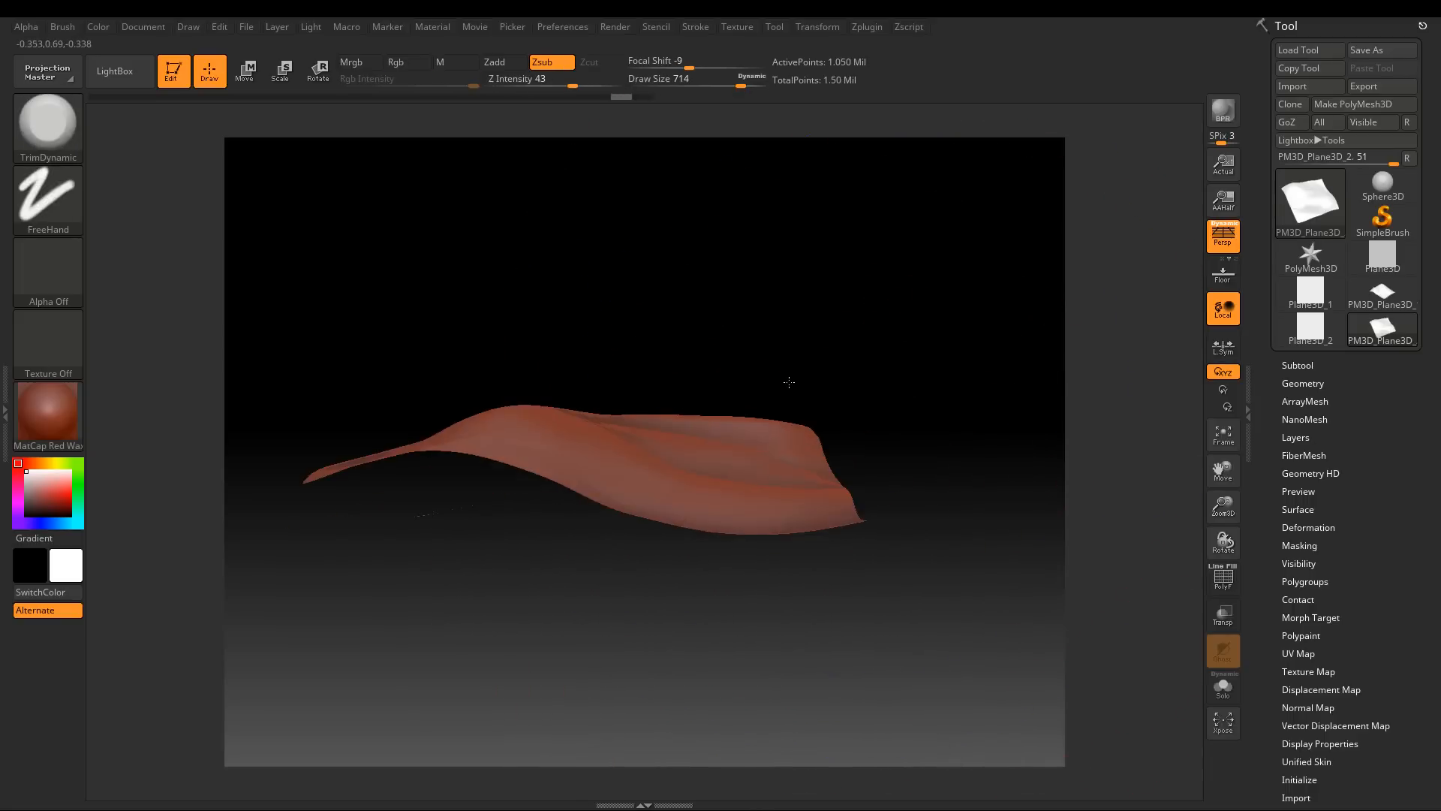
Pull one edge of the mesh up into a tall ridge with the Move brush and show the brush files
left_click(46, 126)
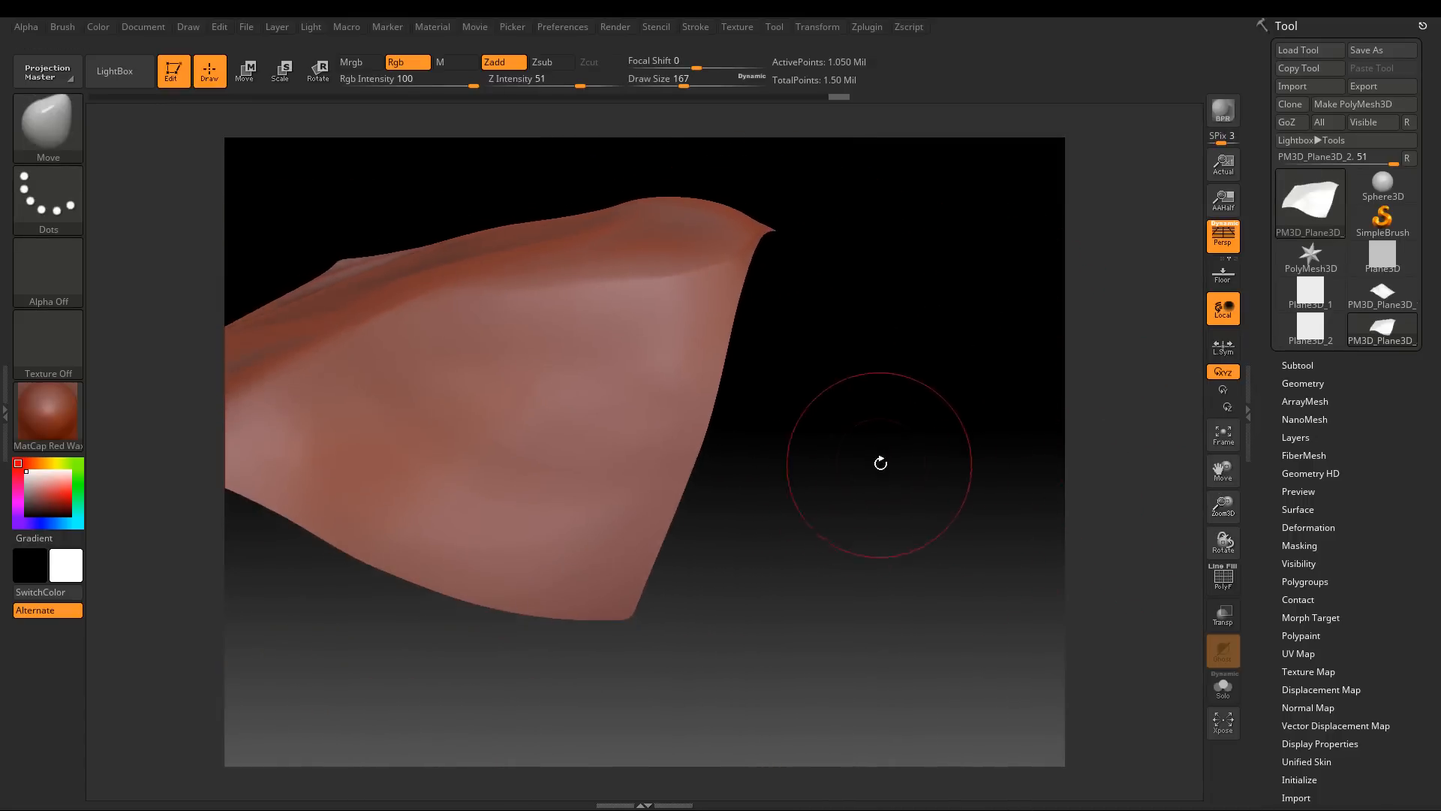
left_click(117, 71)
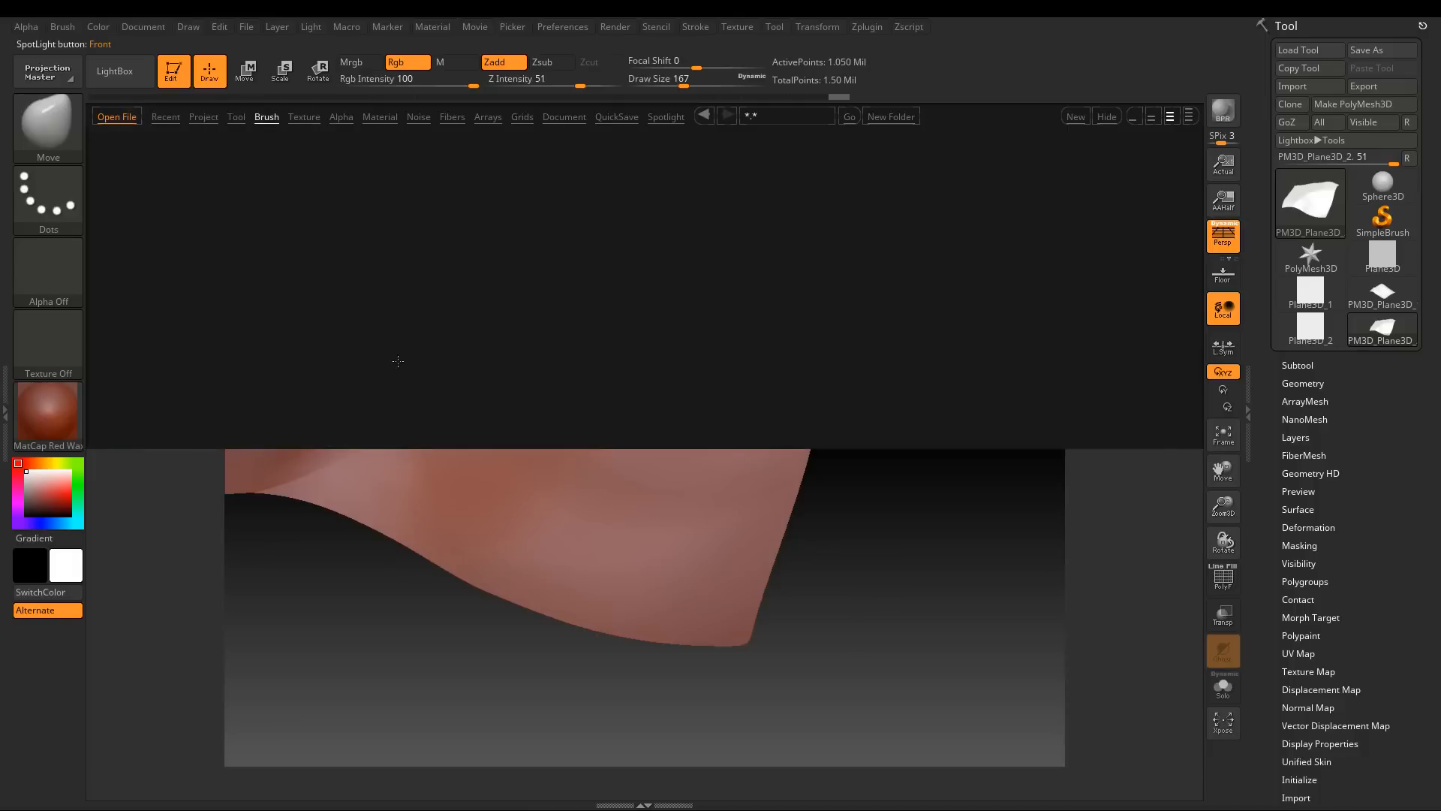
Stamp a terrain detail brush with DragRect and raise a small peak with Move
left_click(267, 117)
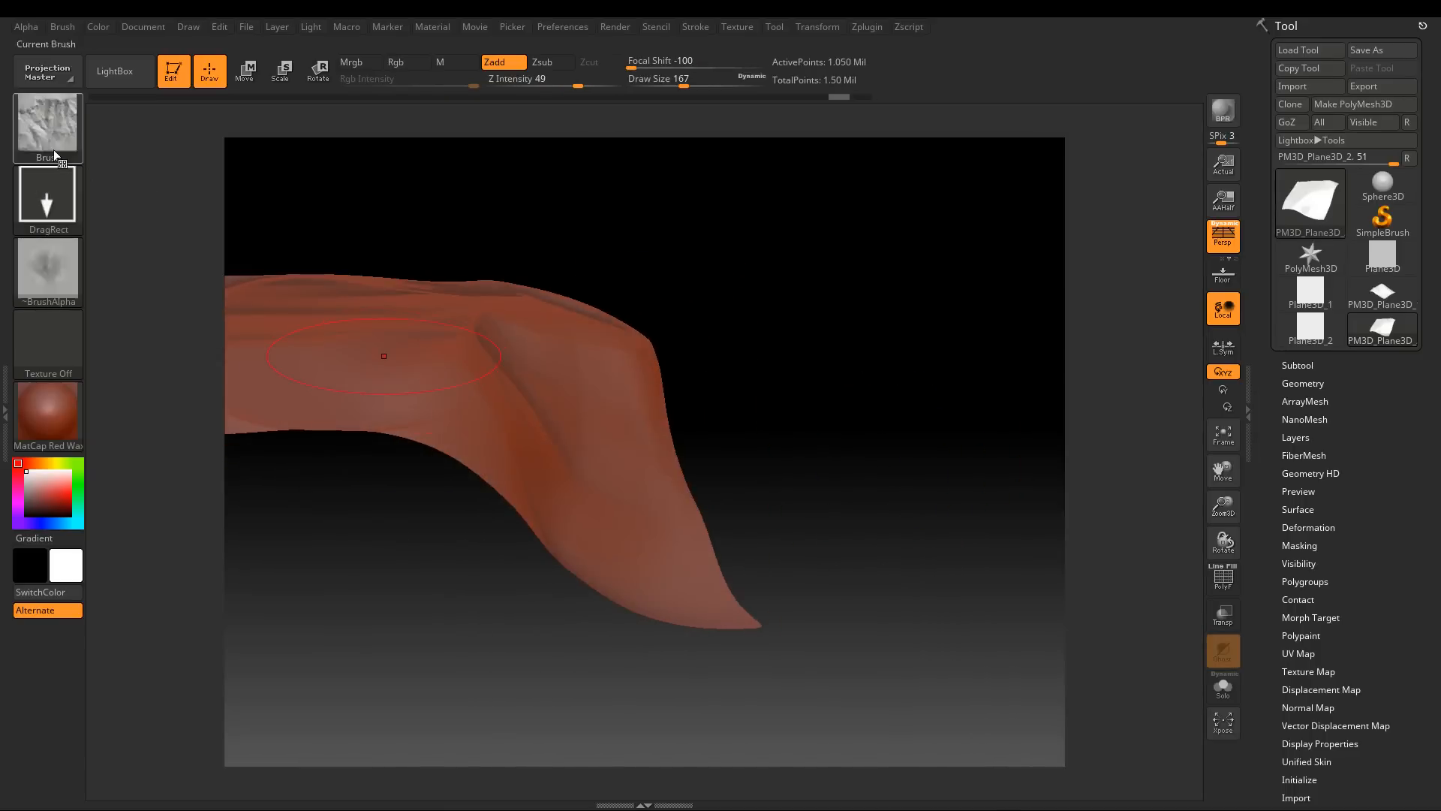
left_click(47, 126)
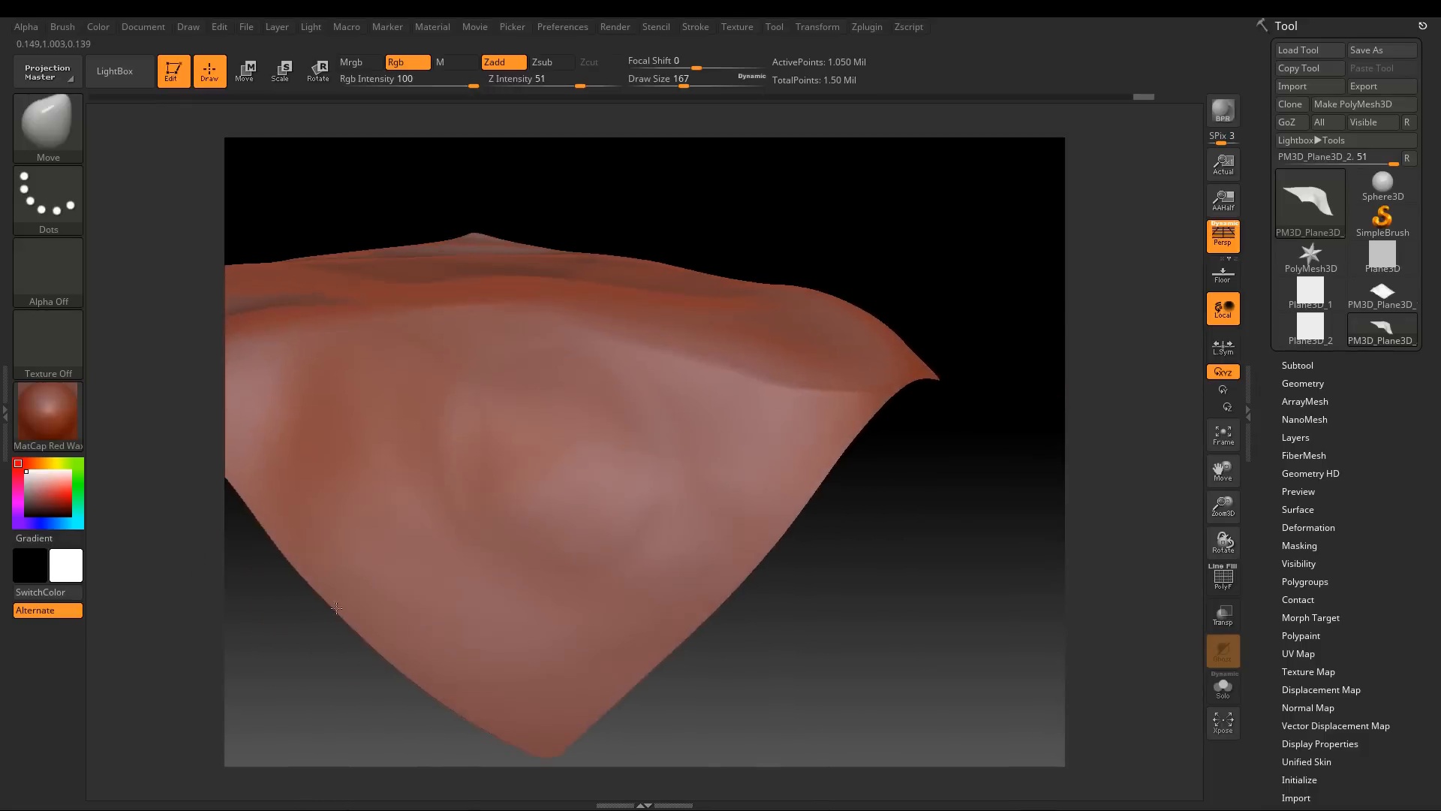
Stamp DETAIL3 and DETAIL12 onto the slope to form an eroded rock patch
left_click(114, 71)
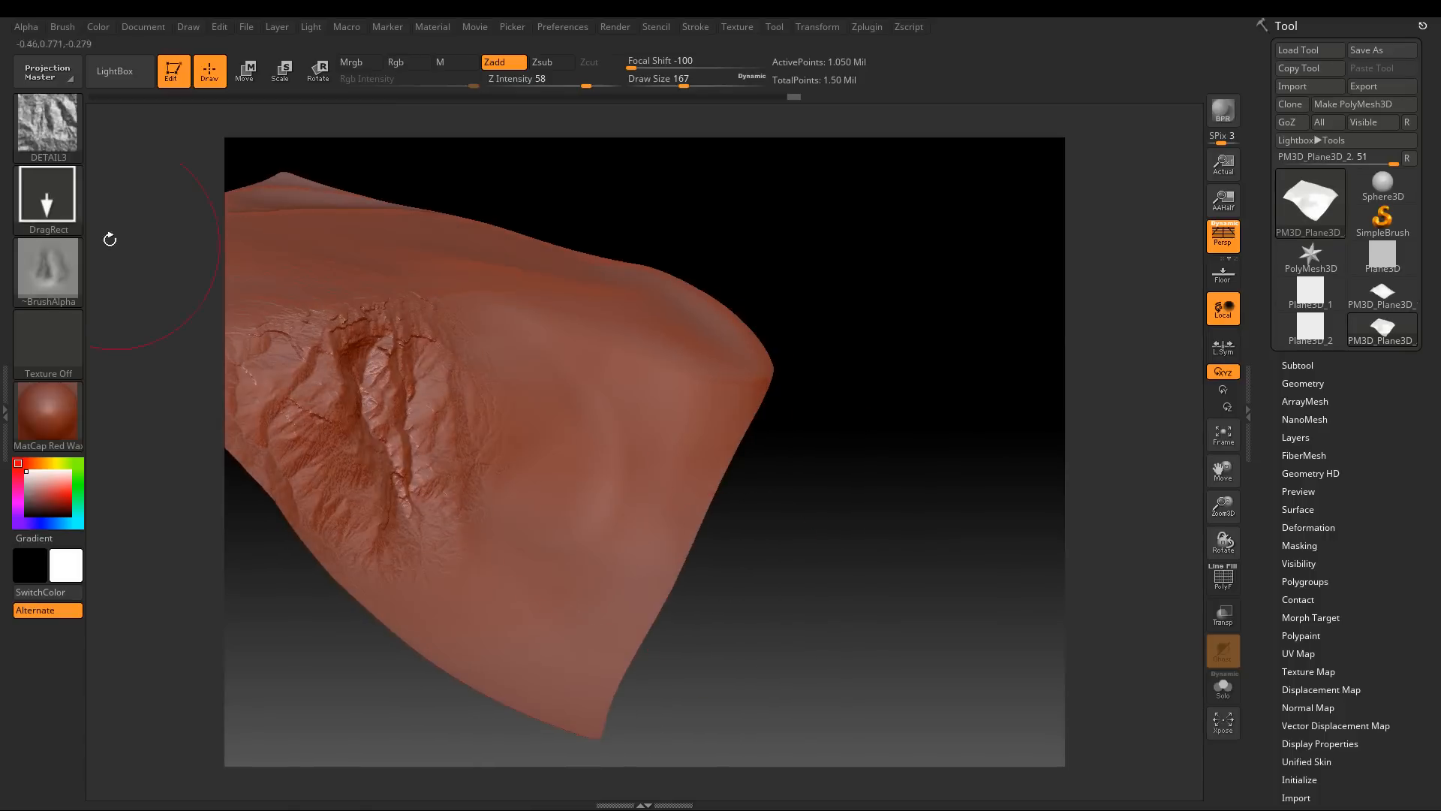
left_click(114, 70)
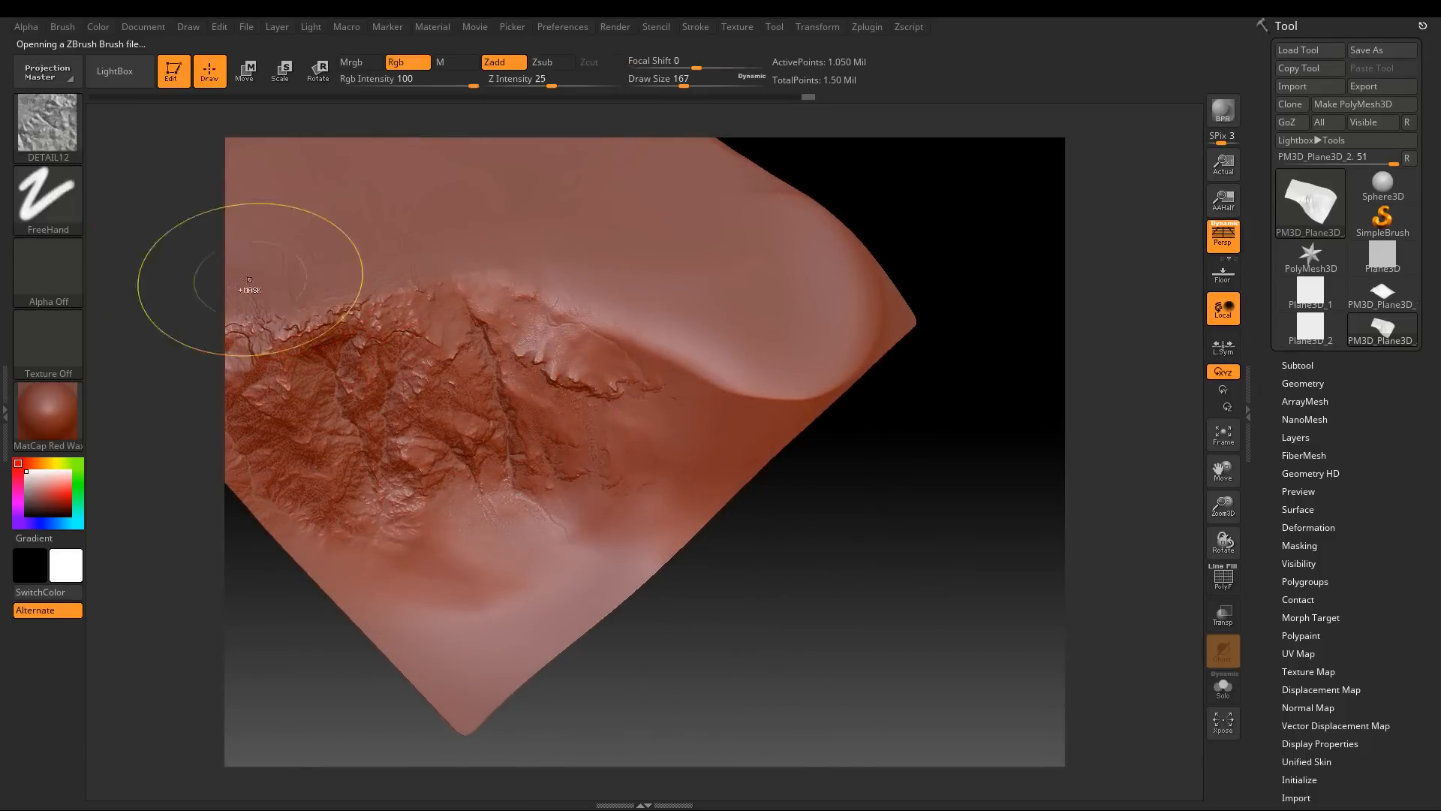
left_click(114, 71)
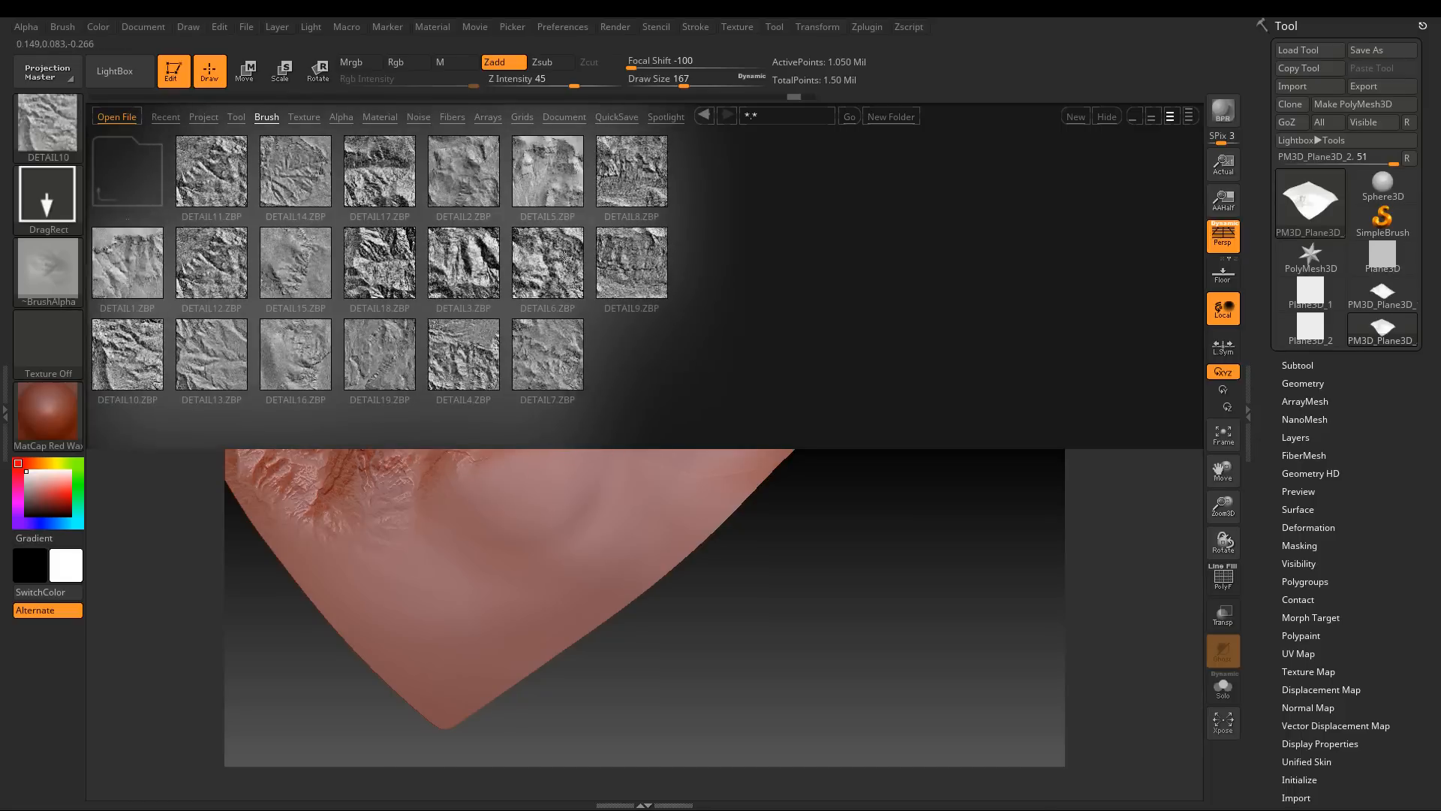
Drag-stamp DETAIL10 across the upper band of the ridge into a broad cliff face
left_click(632, 264)
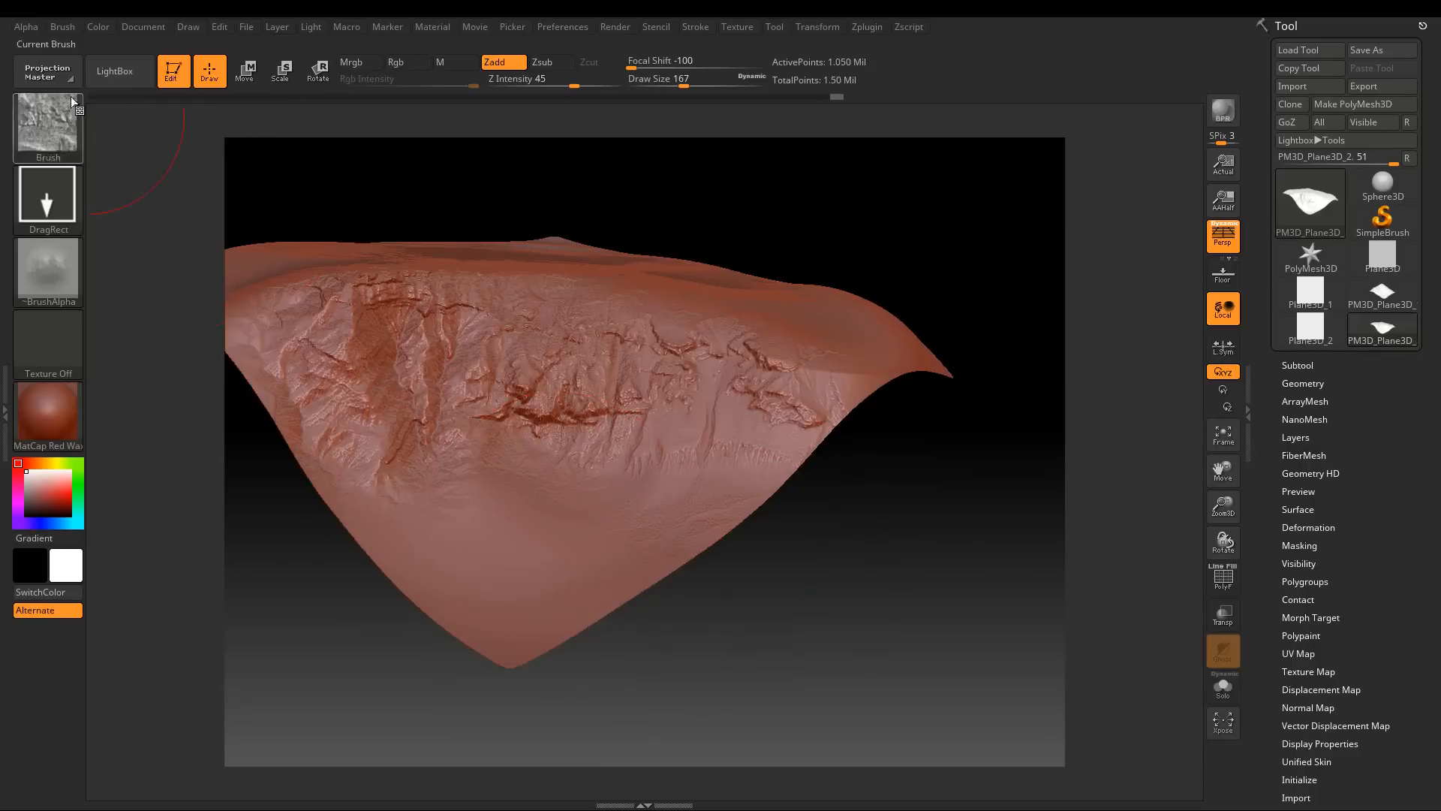
Stamp DETAIL18 along the ridge crest and list the PEAK brush files
left_click(114, 72)
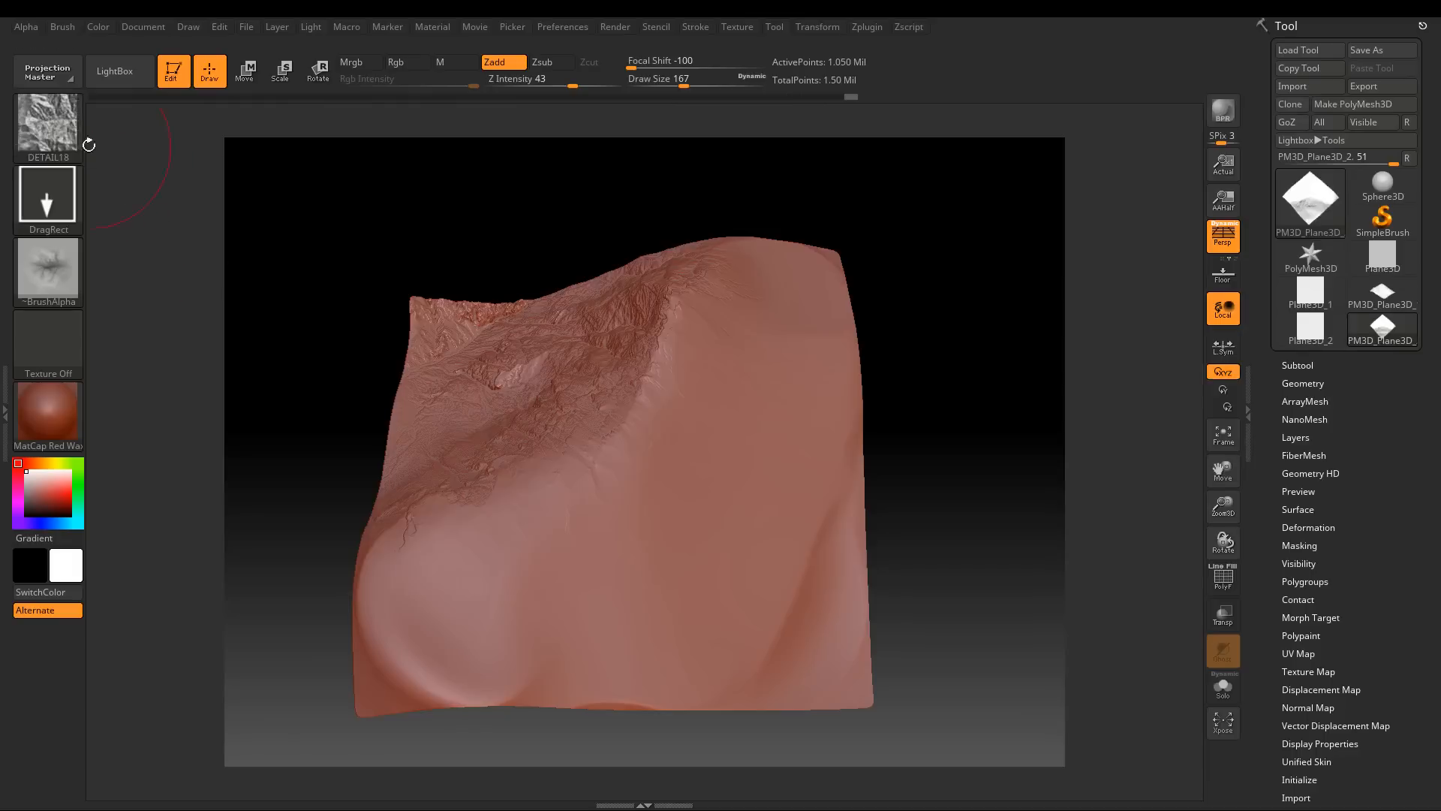
left_click(114, 72)
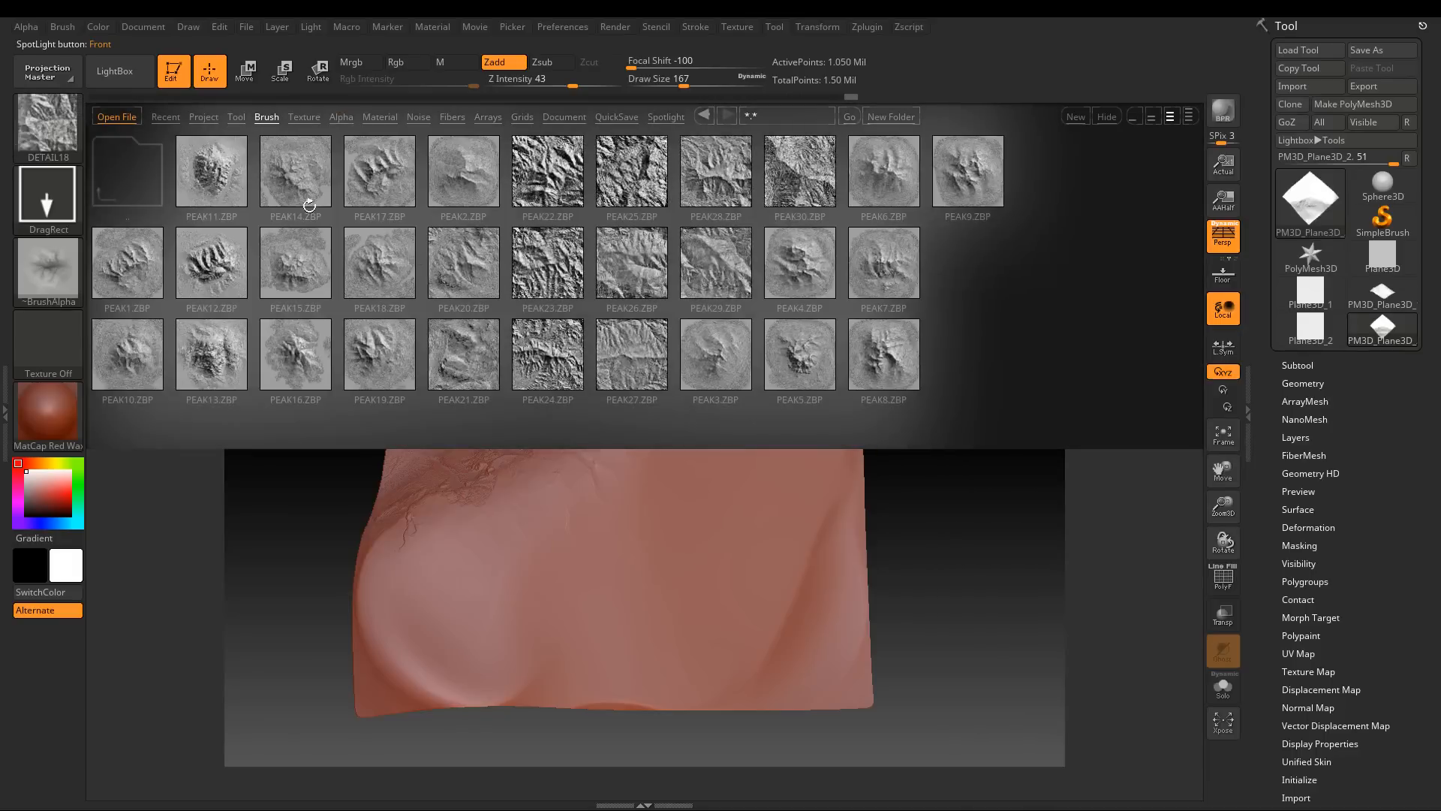
Drag the mesh upward with Move into a steep, pointed peak
left_click(883, 262)
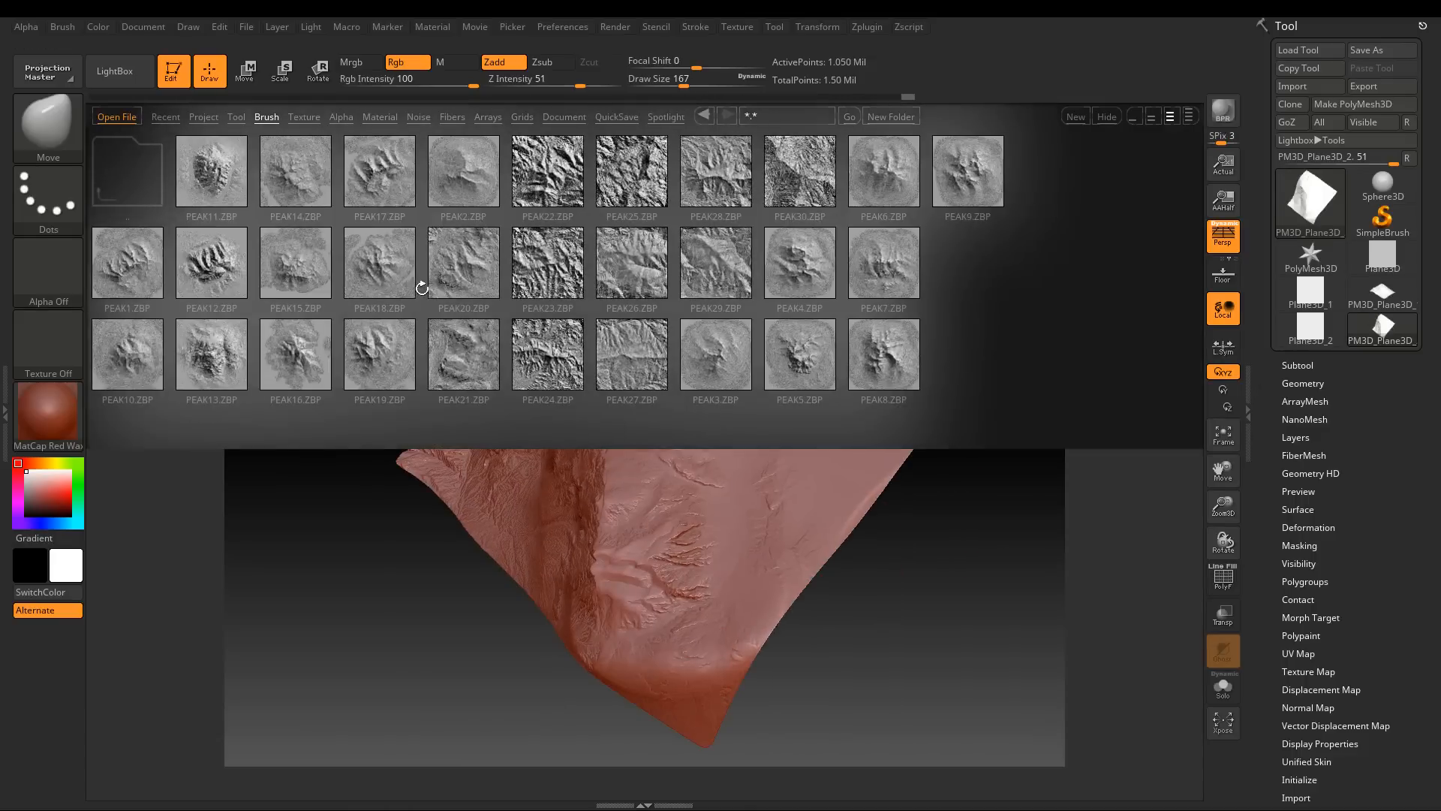
mouse_move(467, 268)
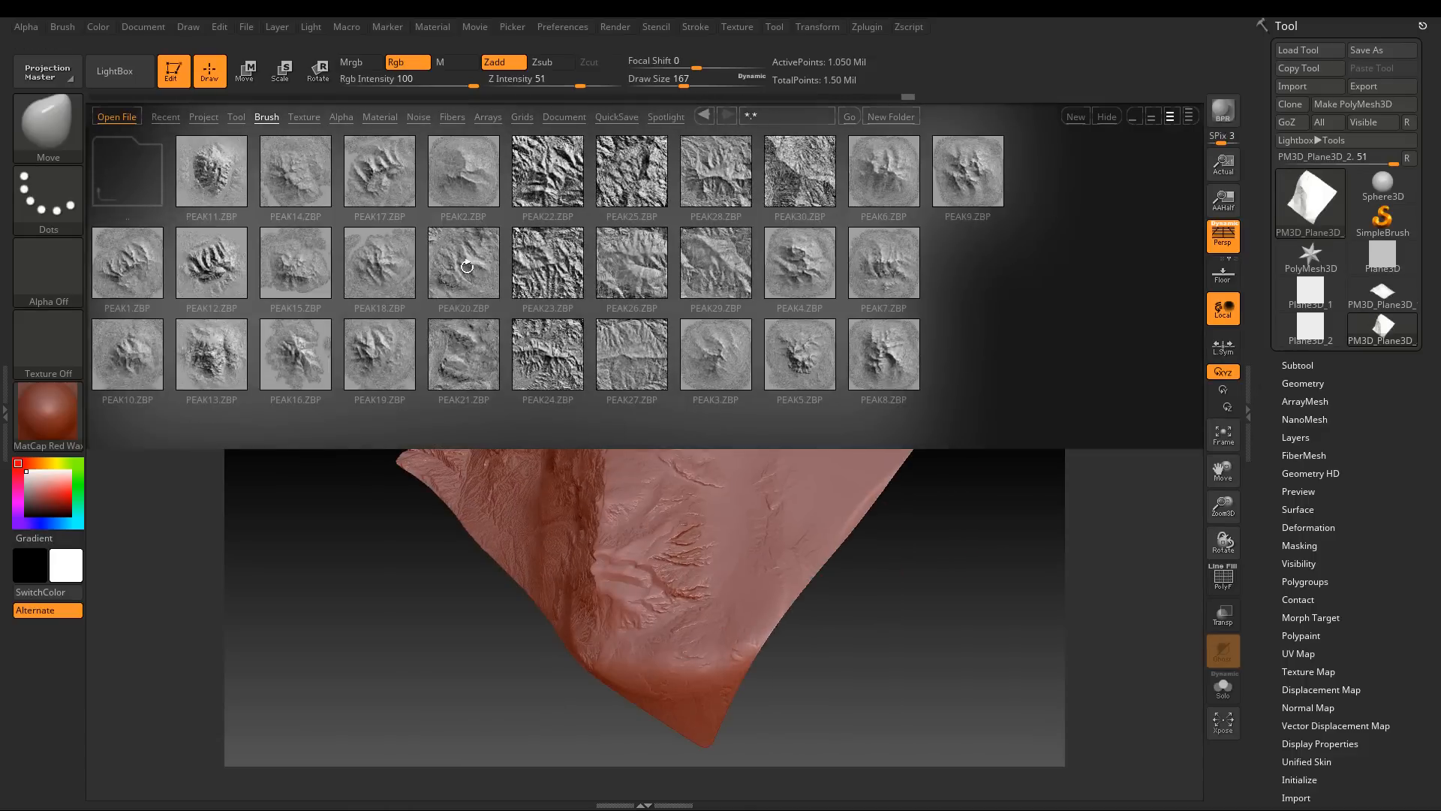
Stamp PEAK27 as a deep eroded band across the terrain and view it from above
left_click(464, 266)
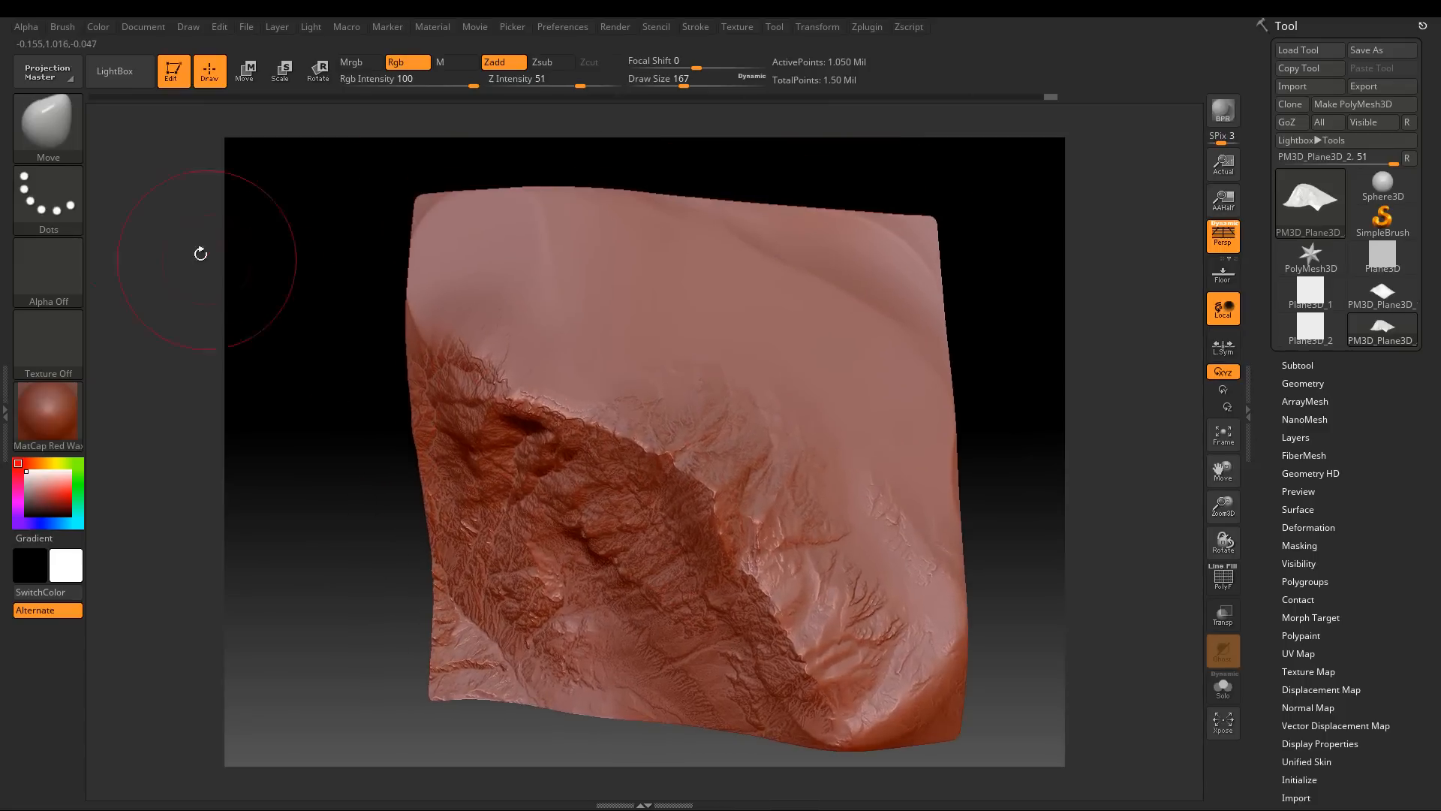
left_click(114, 70)
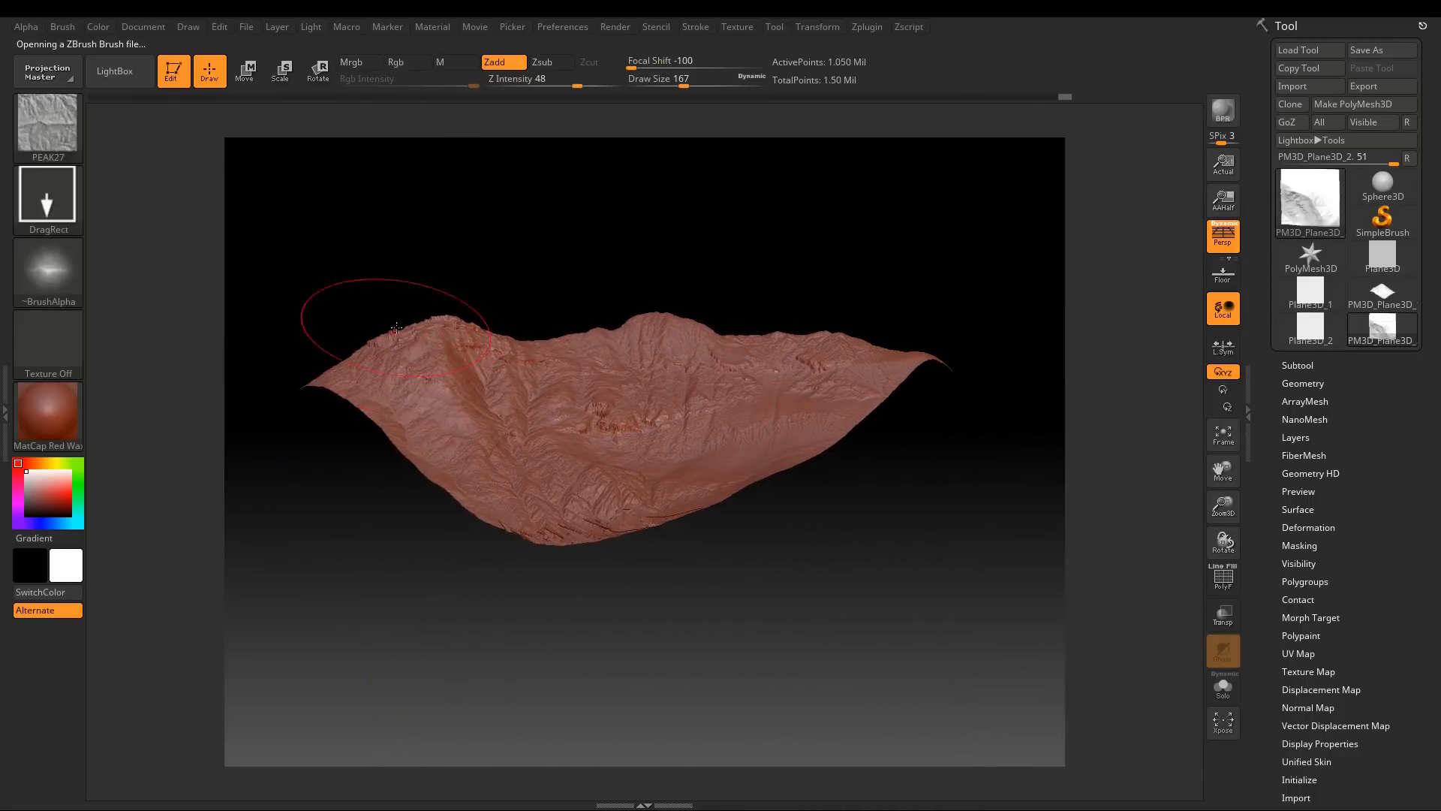
mouse_move(707, 329)
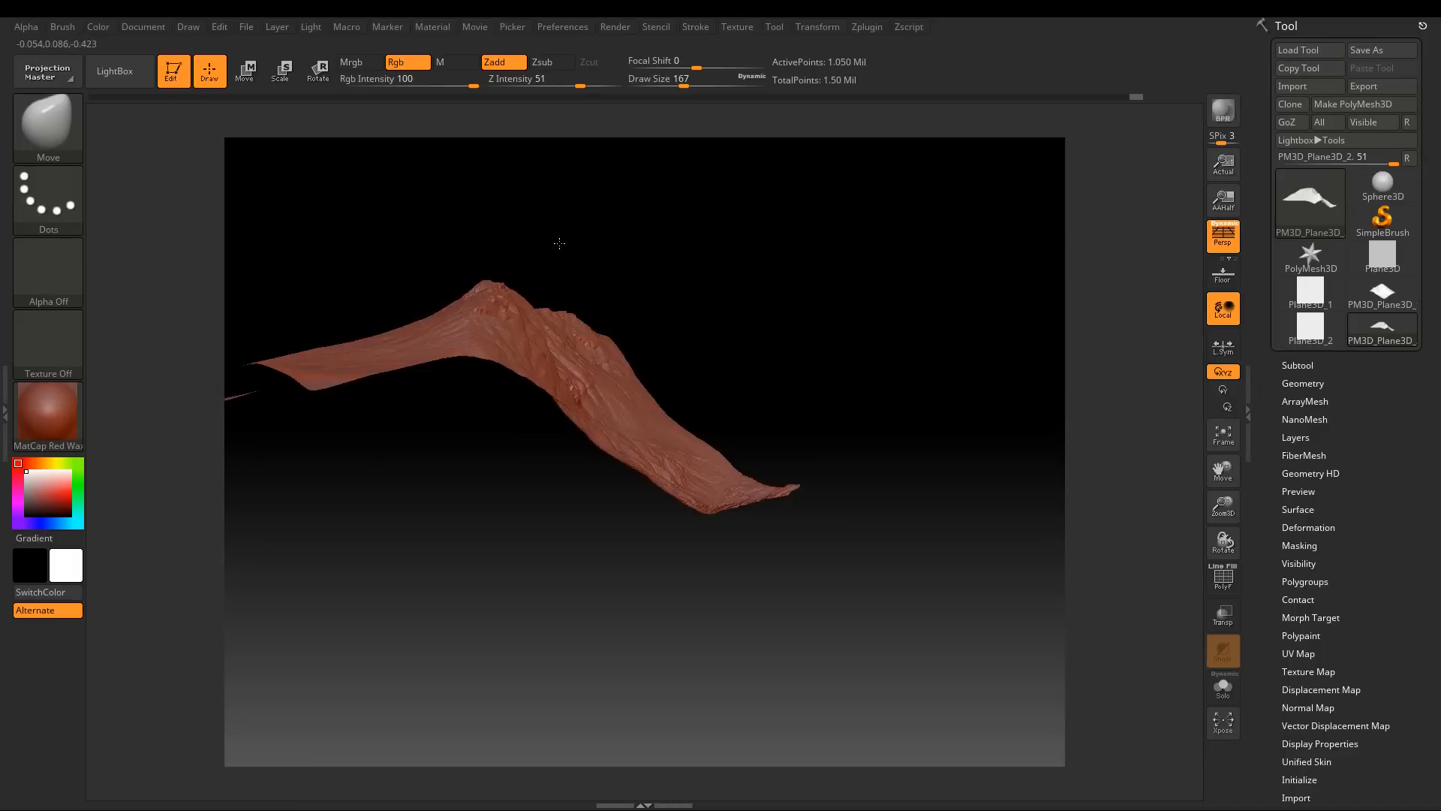
left_click_drag(558, 243, 532, 285)
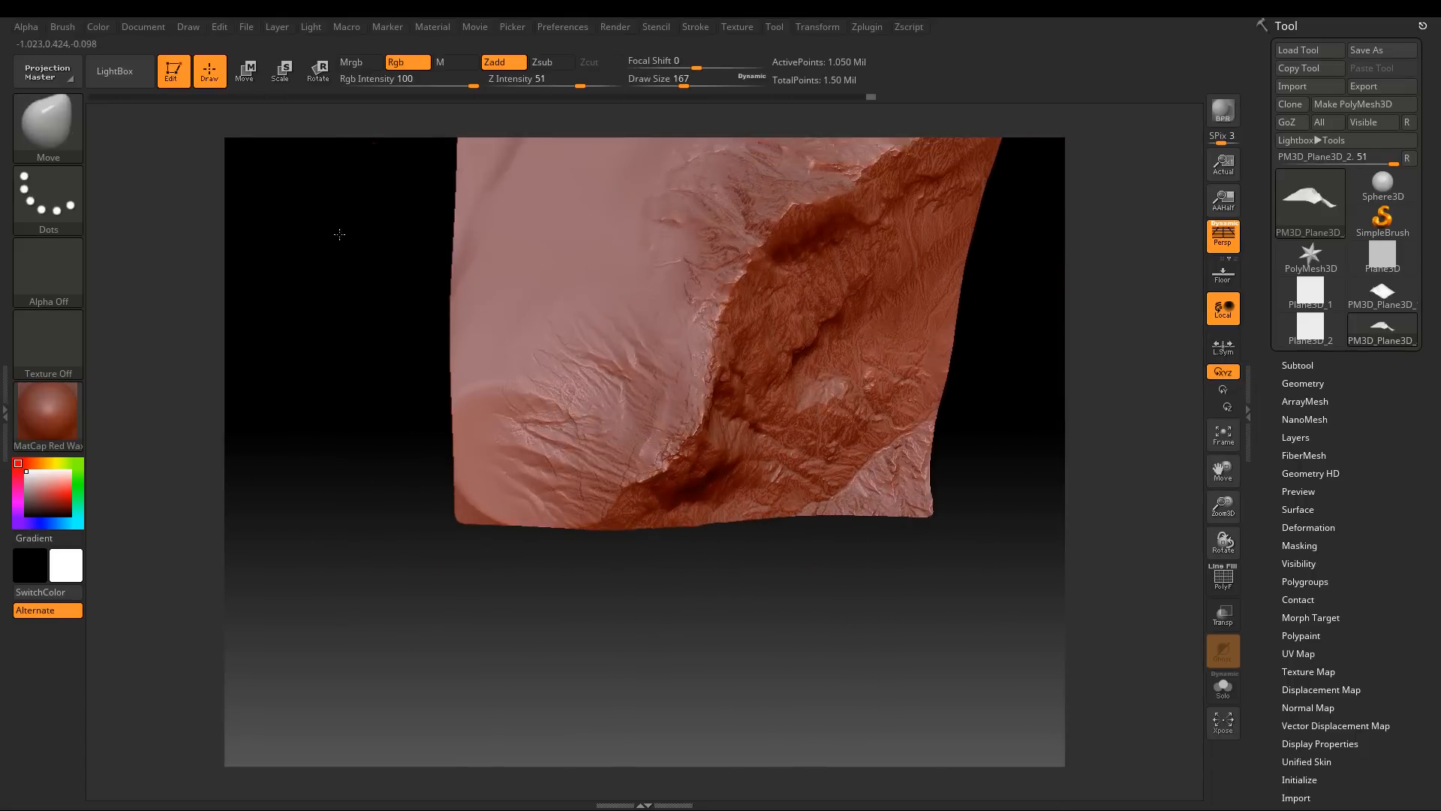
left_click(117, 70)
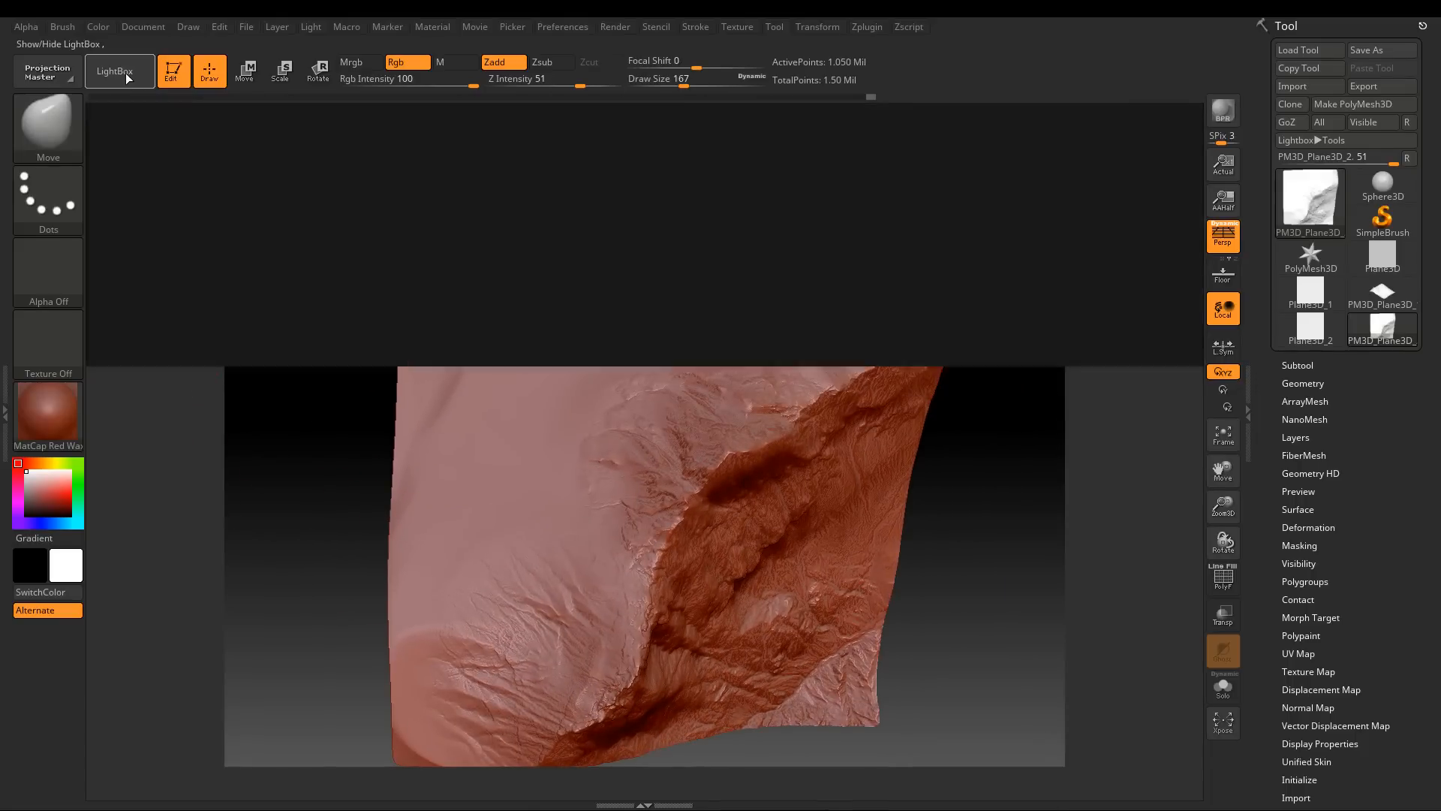
Load VALLEY1 from the VALLEYS folder at Zsub, Z Intensity 30, and list SLOPE_DETAILS
left_click(115, 70)
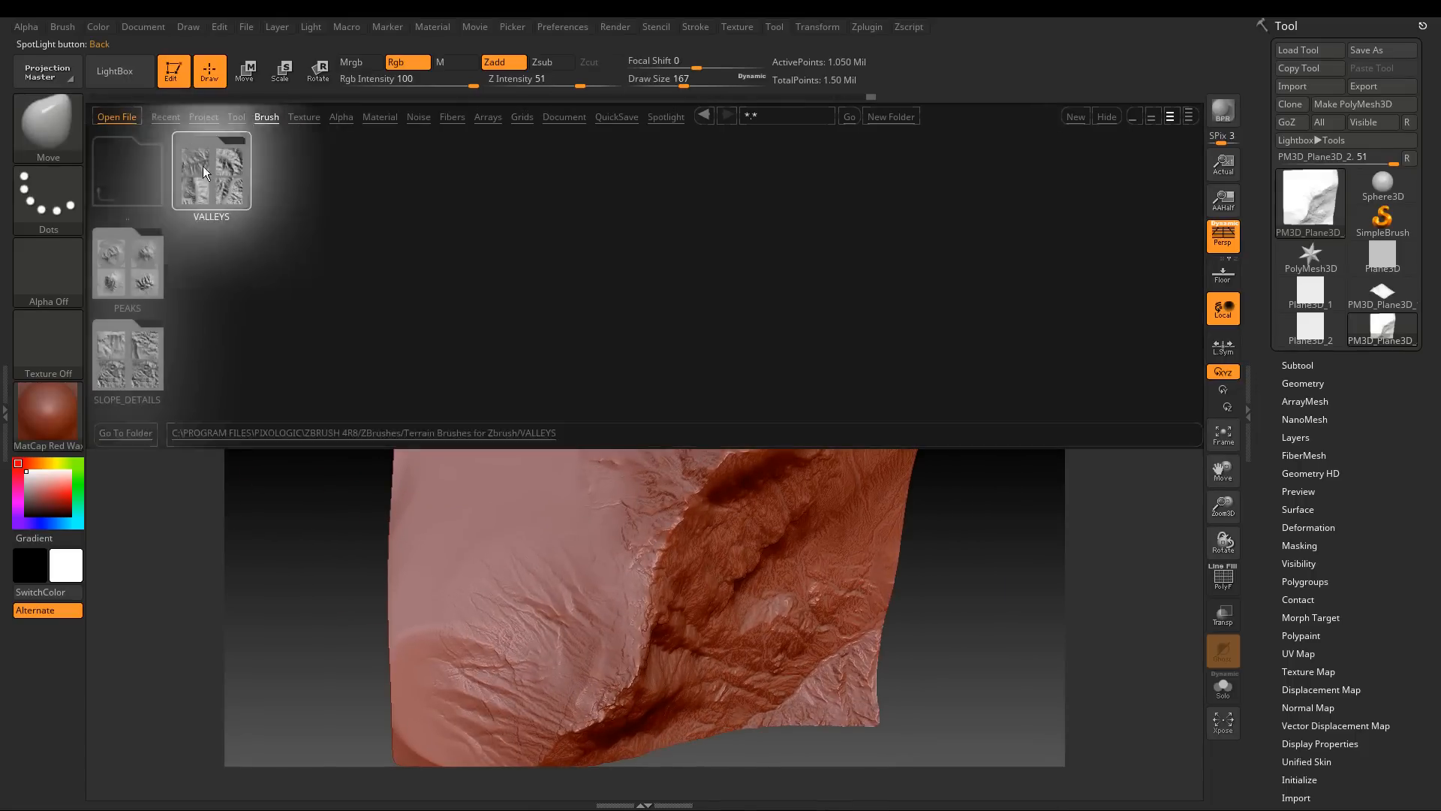
double_click(210, 169)
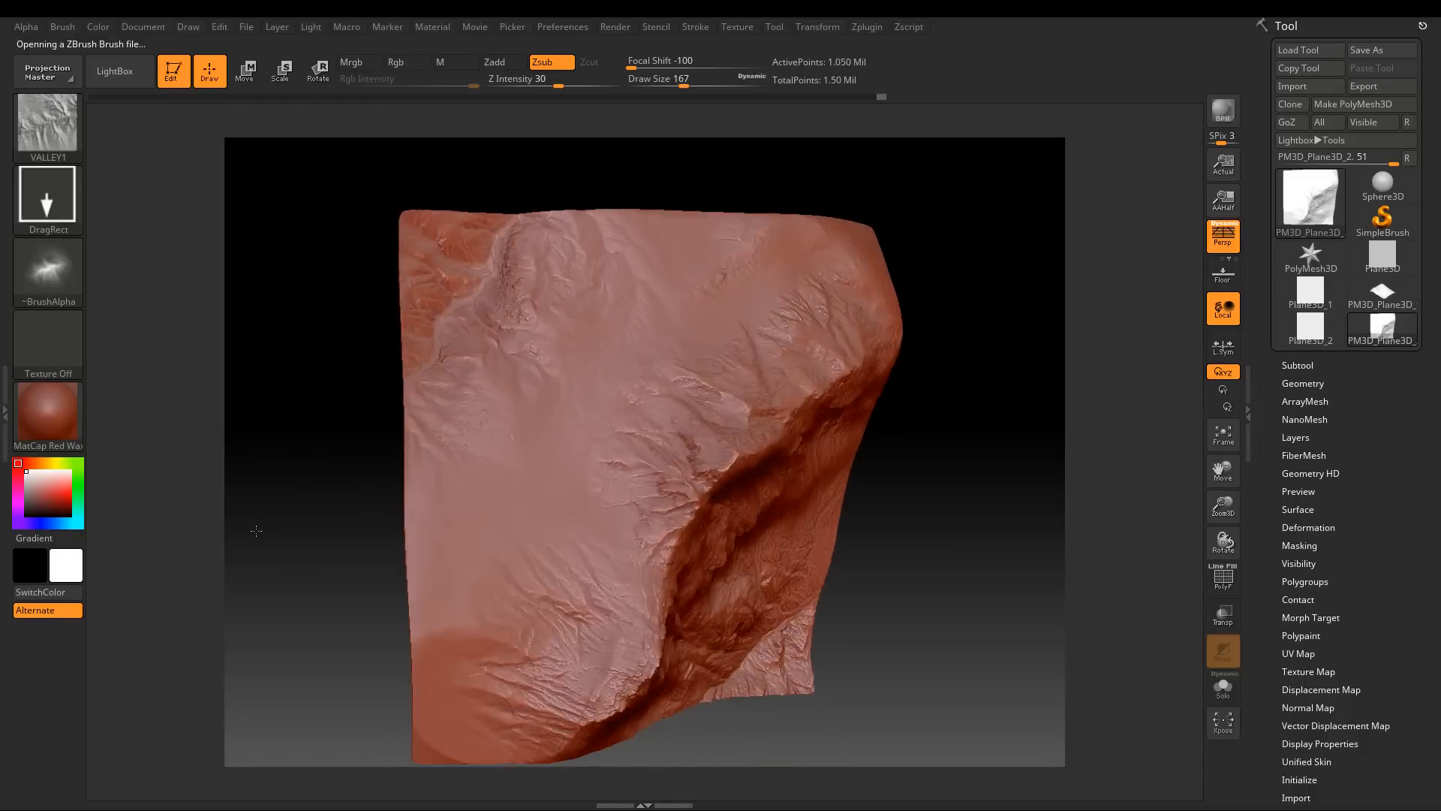
left_click(117, 70)
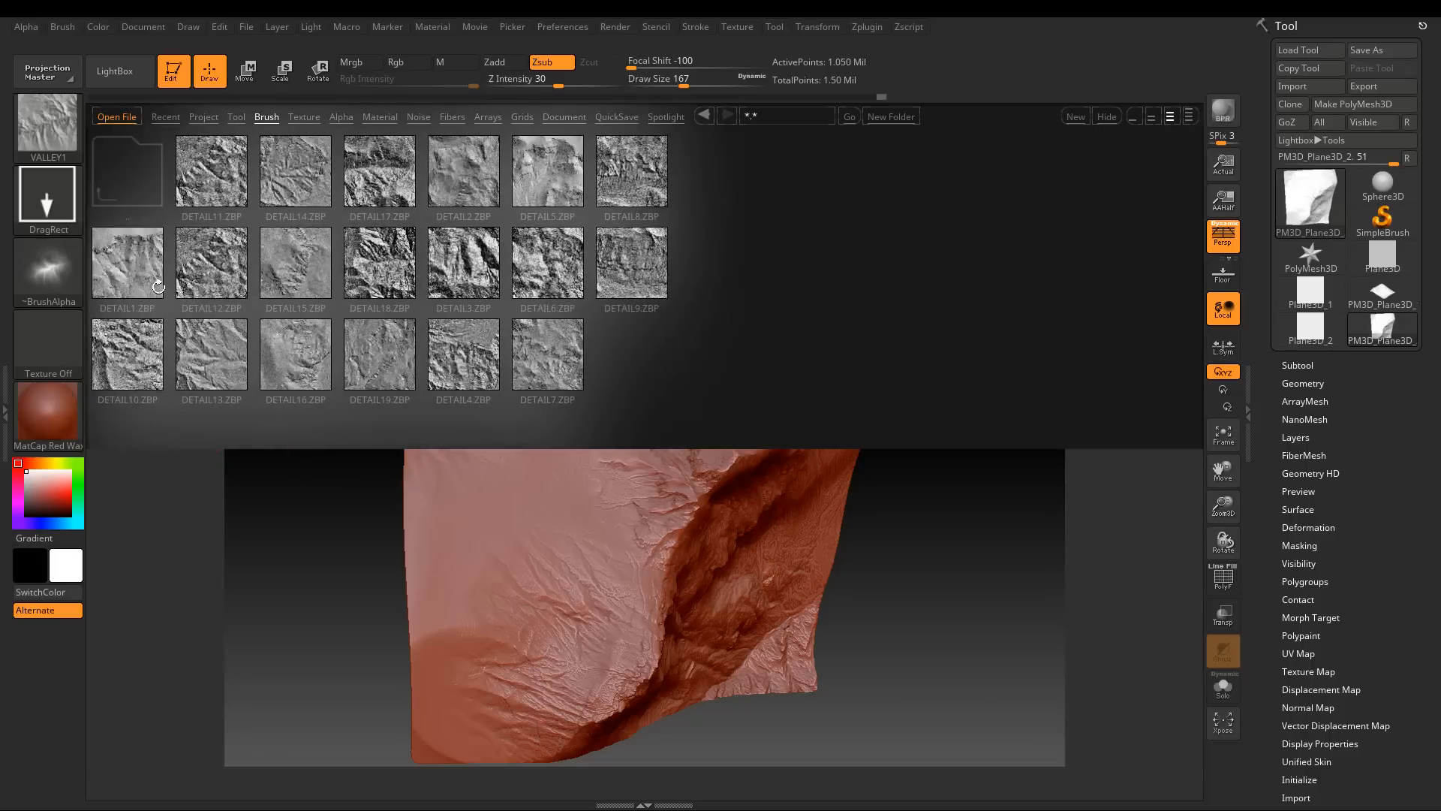
Stamp rocky erosion on the slopes with DETAIL1, then bring in DETAIL12 for more detail
left_click(126, 264)
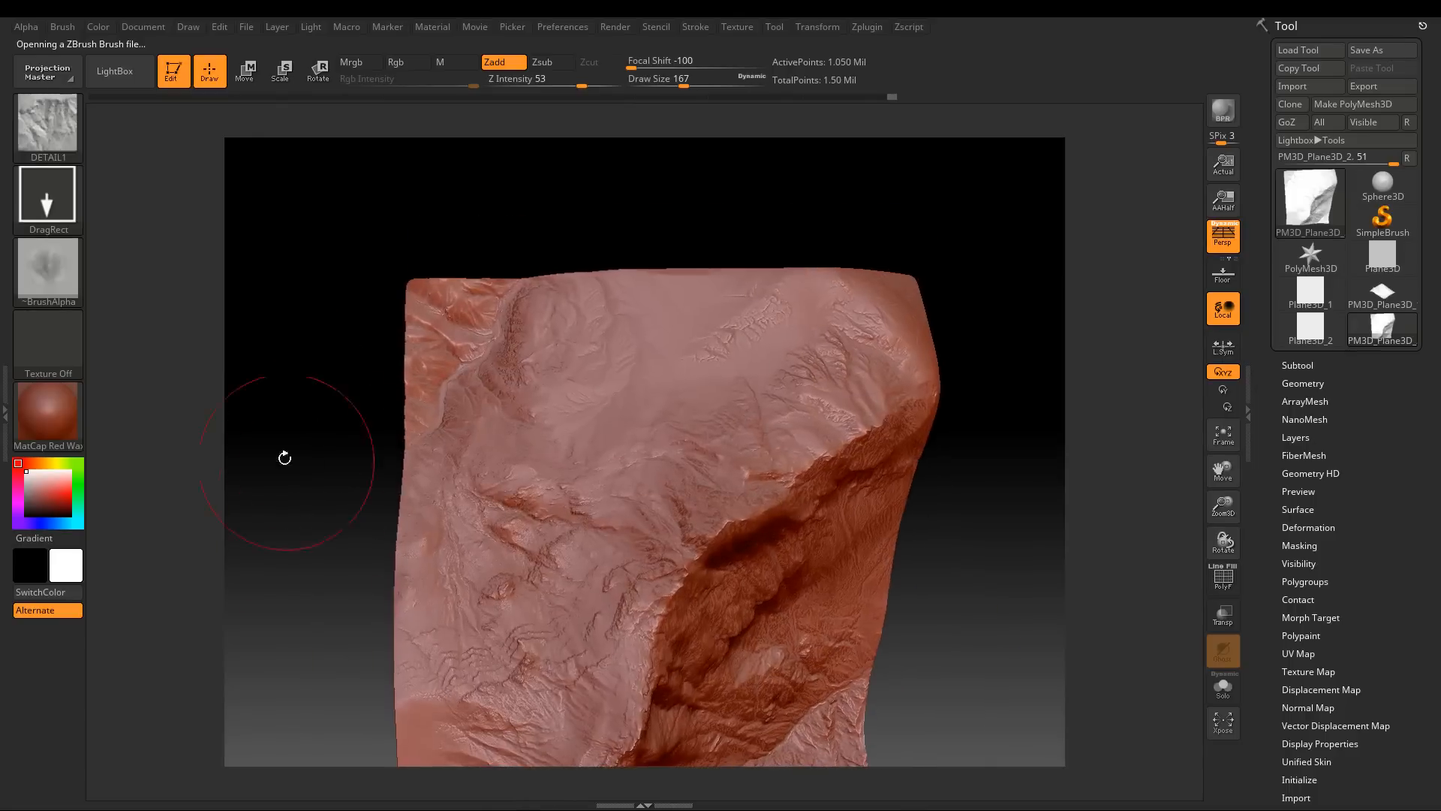
left_click(116, 71)
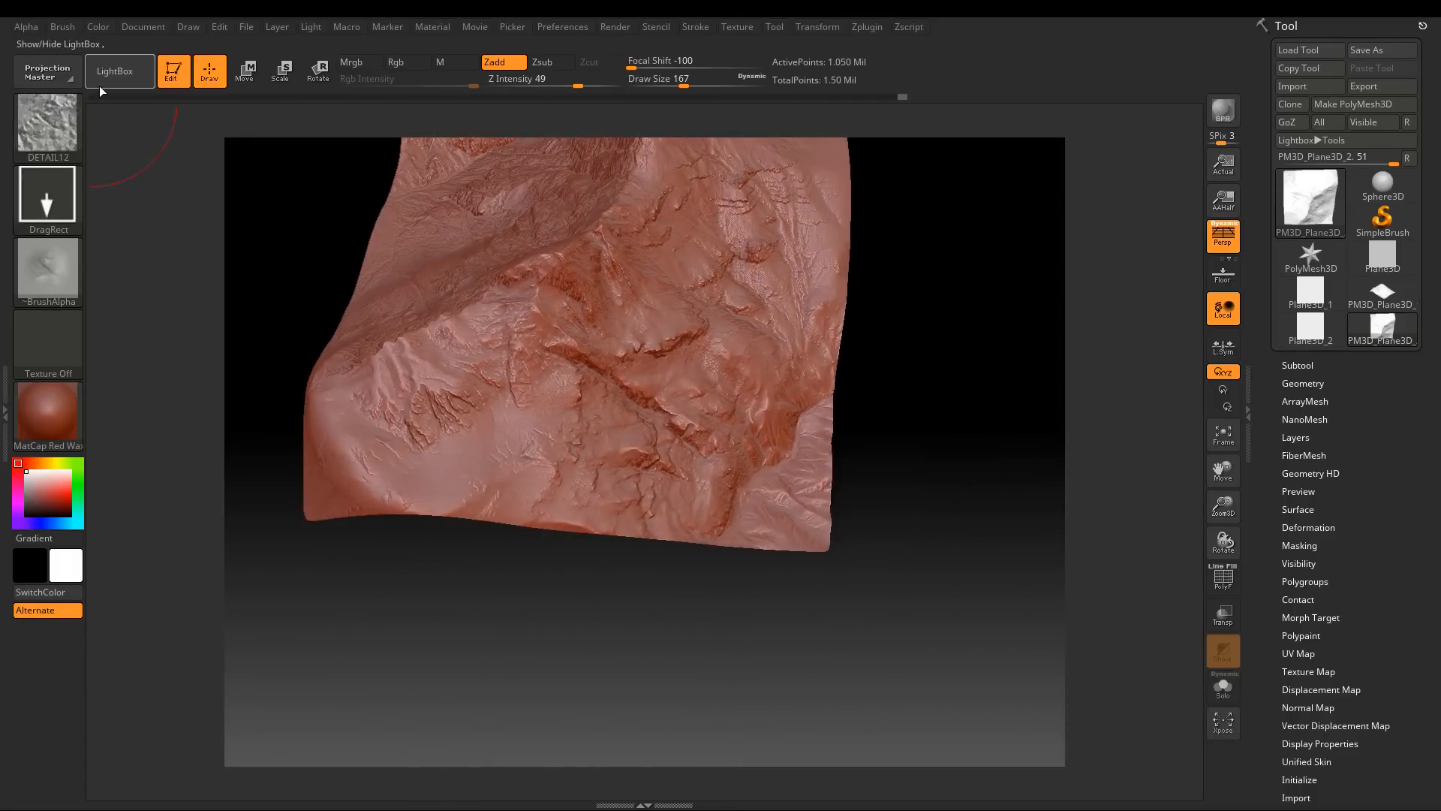
Roughen the slopes with DETAIL15 detail, then return to the plain Move brush with Alpha Off
left_click(117, 70)
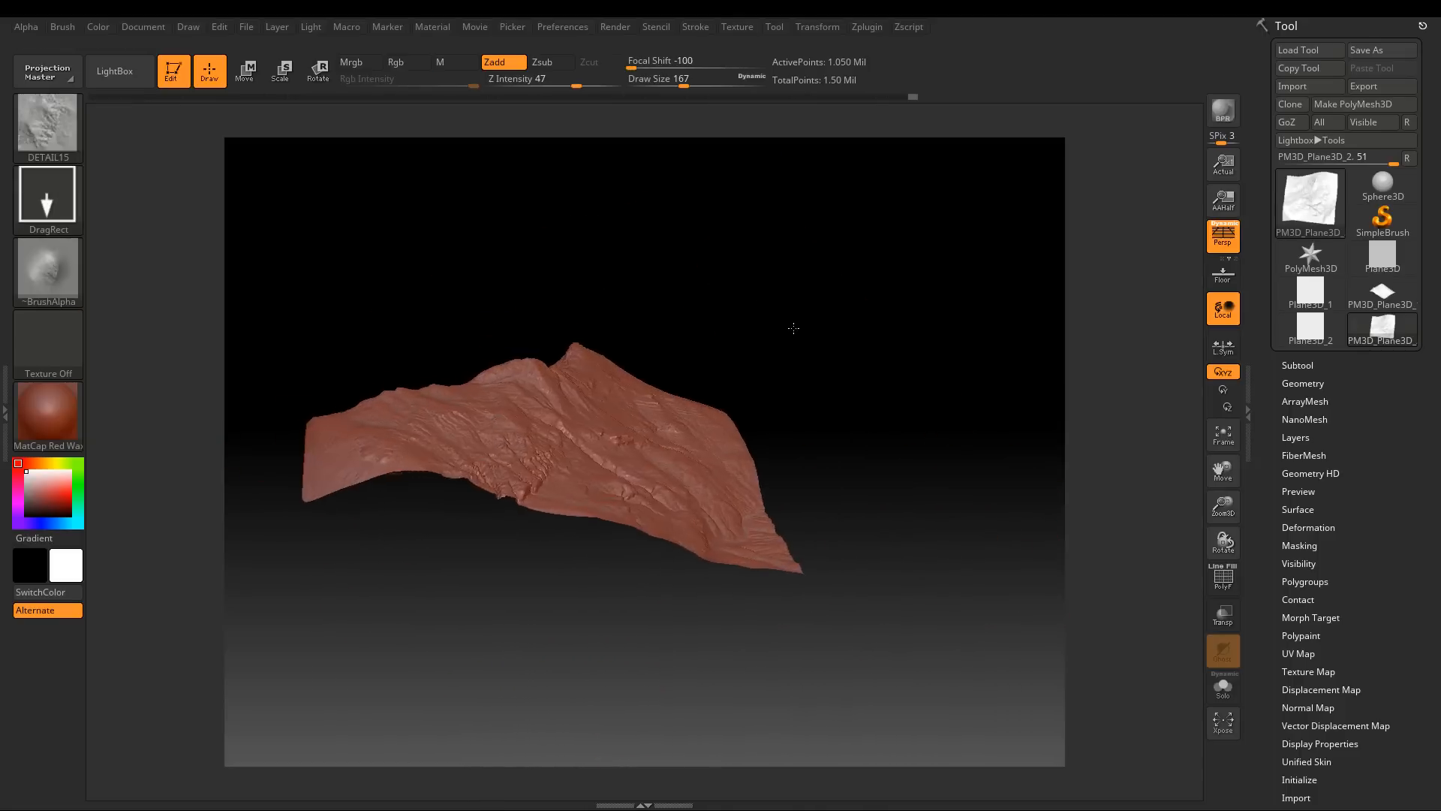
left_click(47, 126)
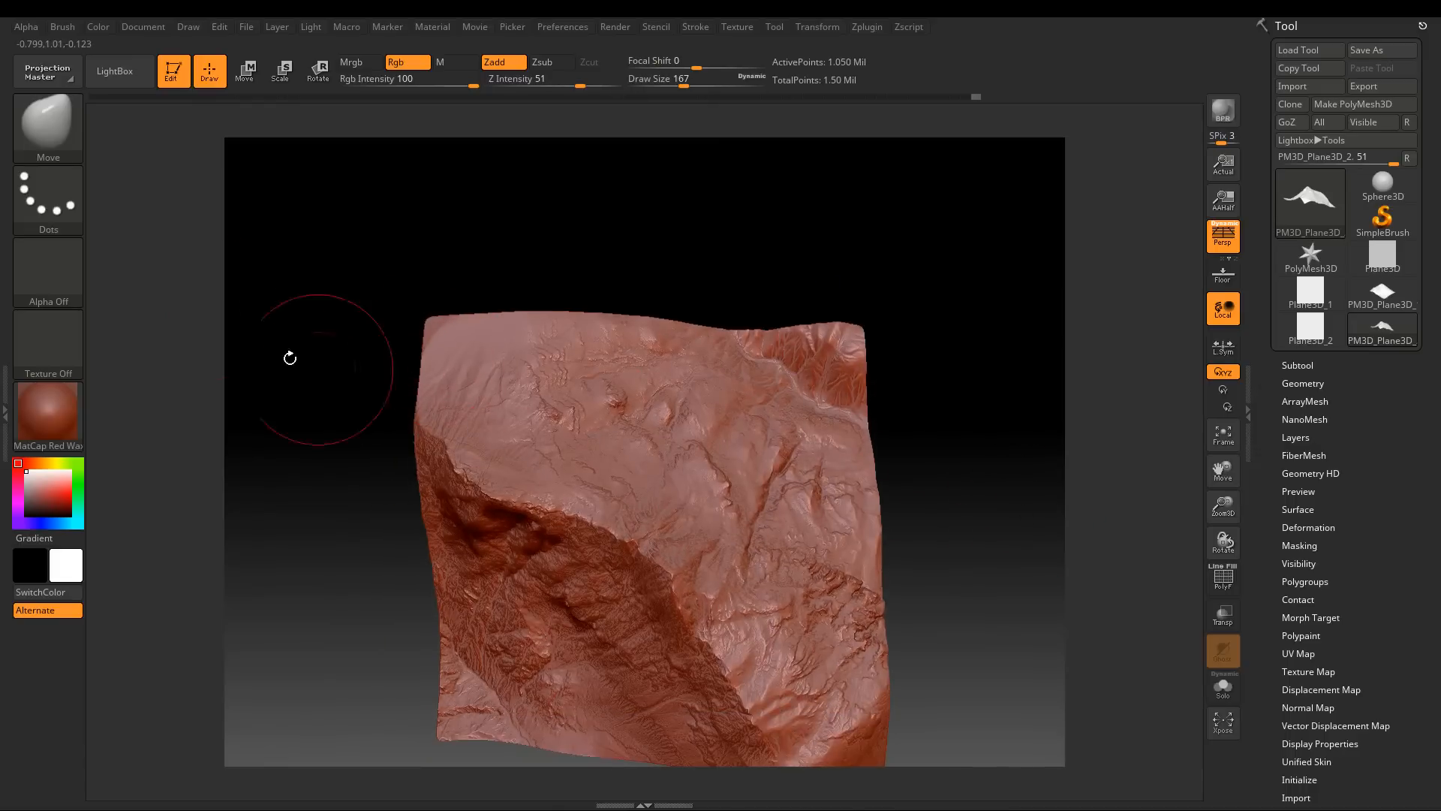
Capture a 2048-pixel height-map alpha (3DAlpha01) from the terrain mesh via From Mesh with adjusted Zoom
left_click(25, 25)
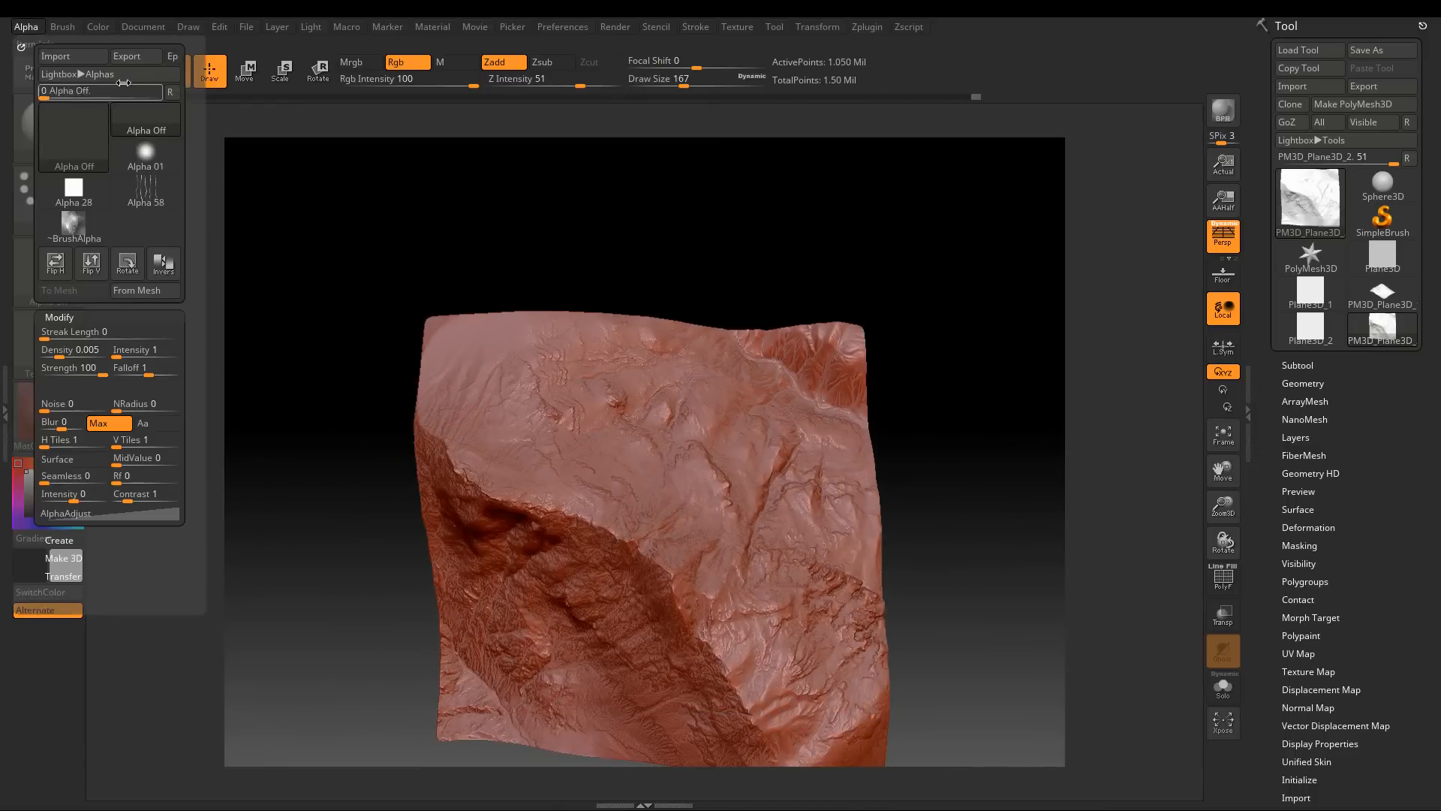
mouse_move(144, 290)
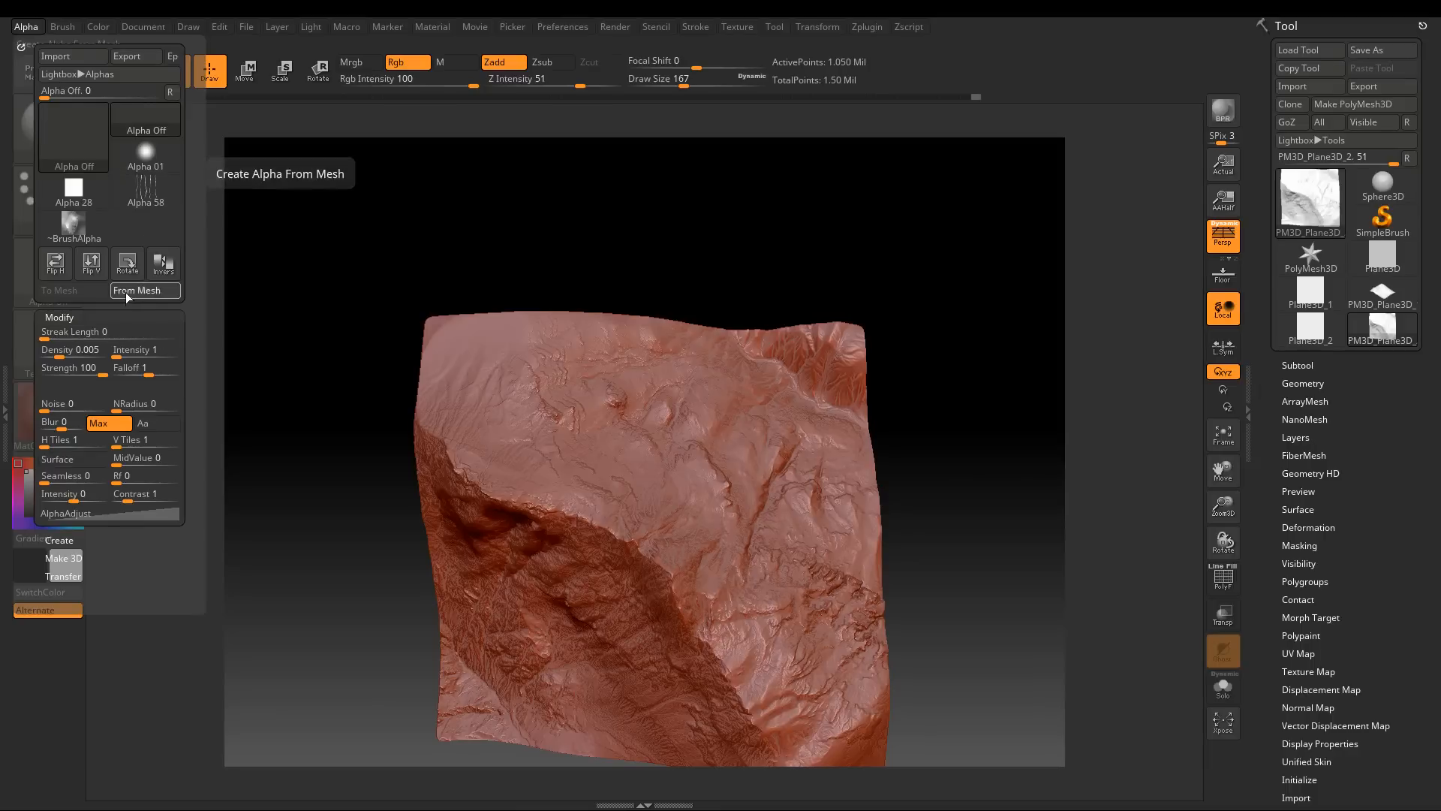
left_click(138, 290)
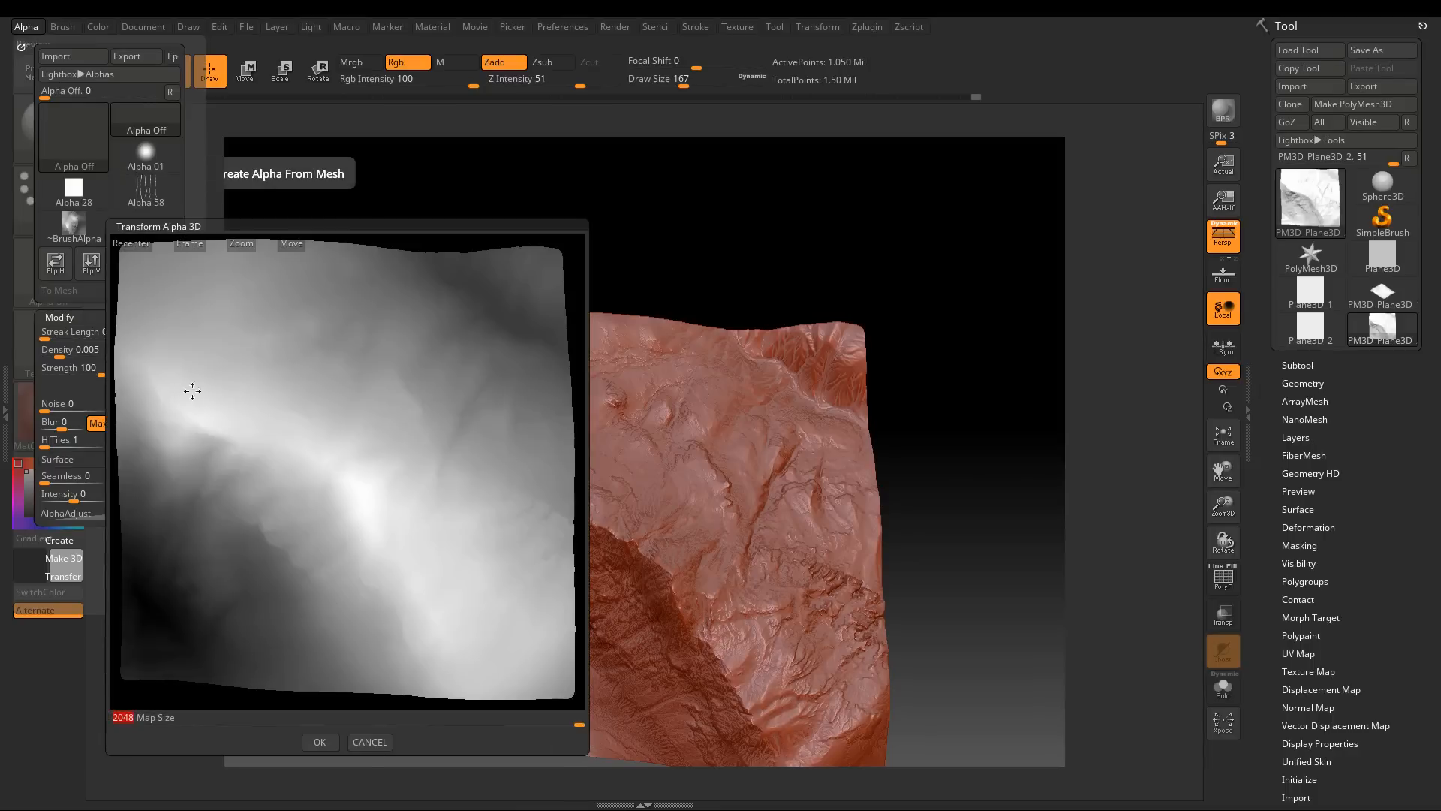
mouse_move(221, 242)
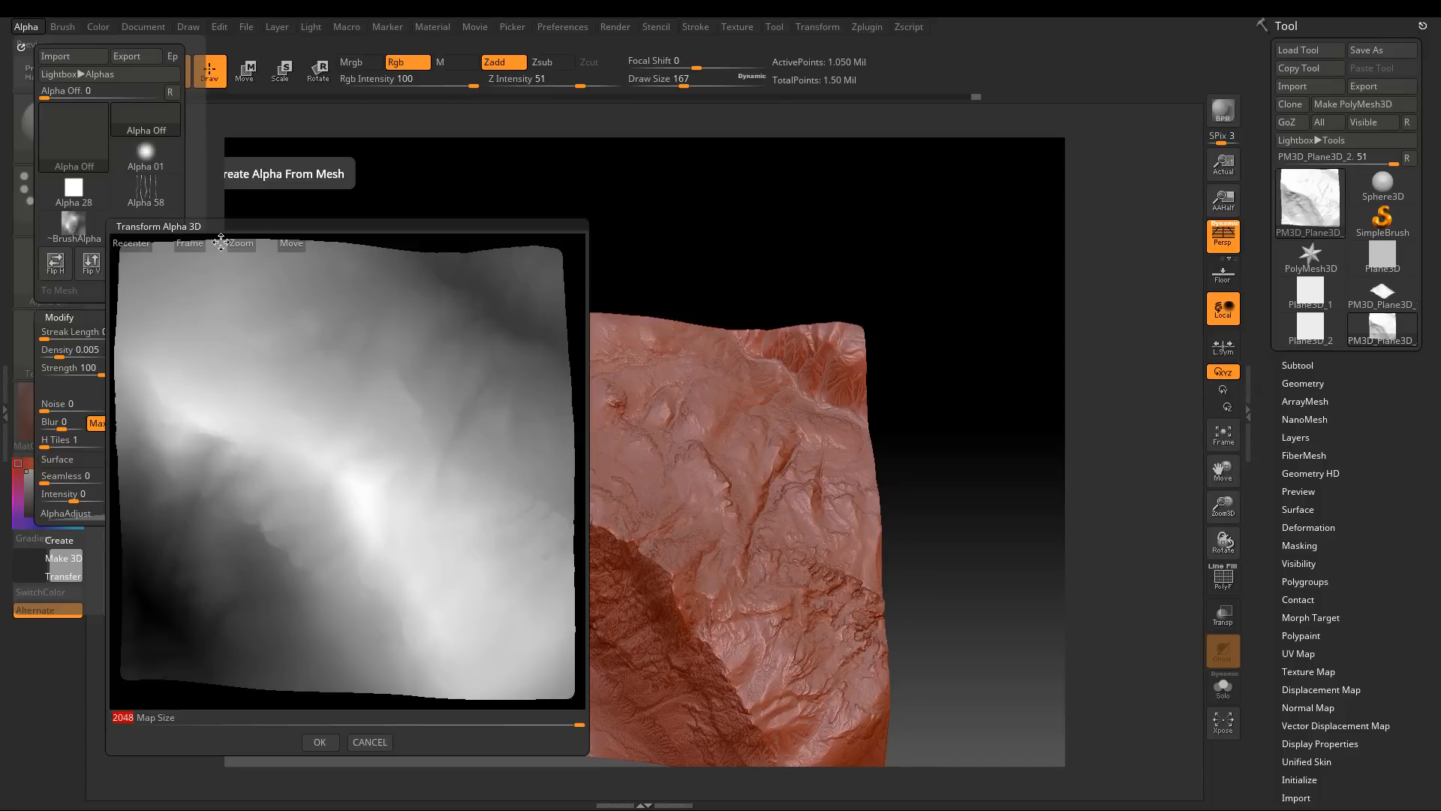
mouse_move(294, 279)
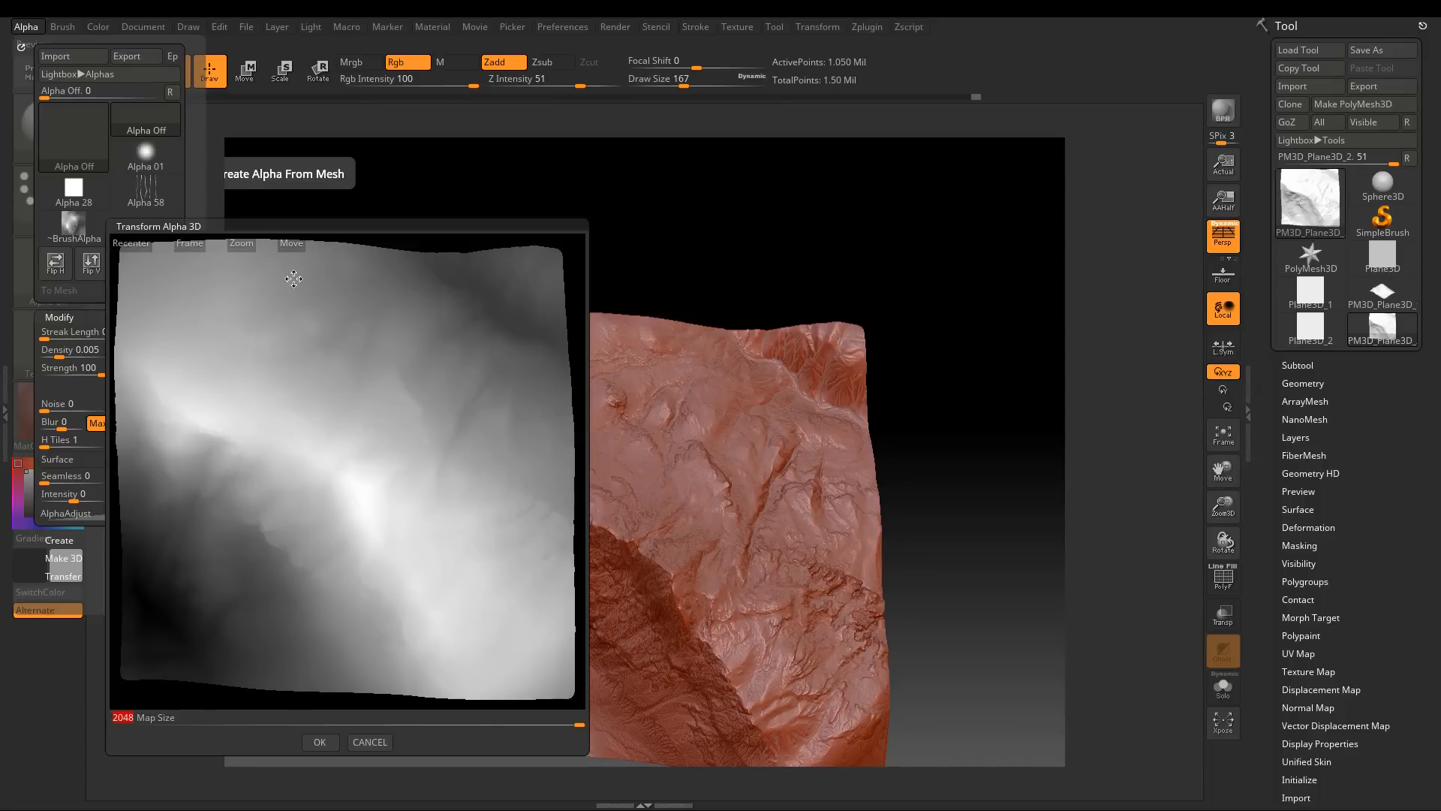
mouse_move(281, 255)
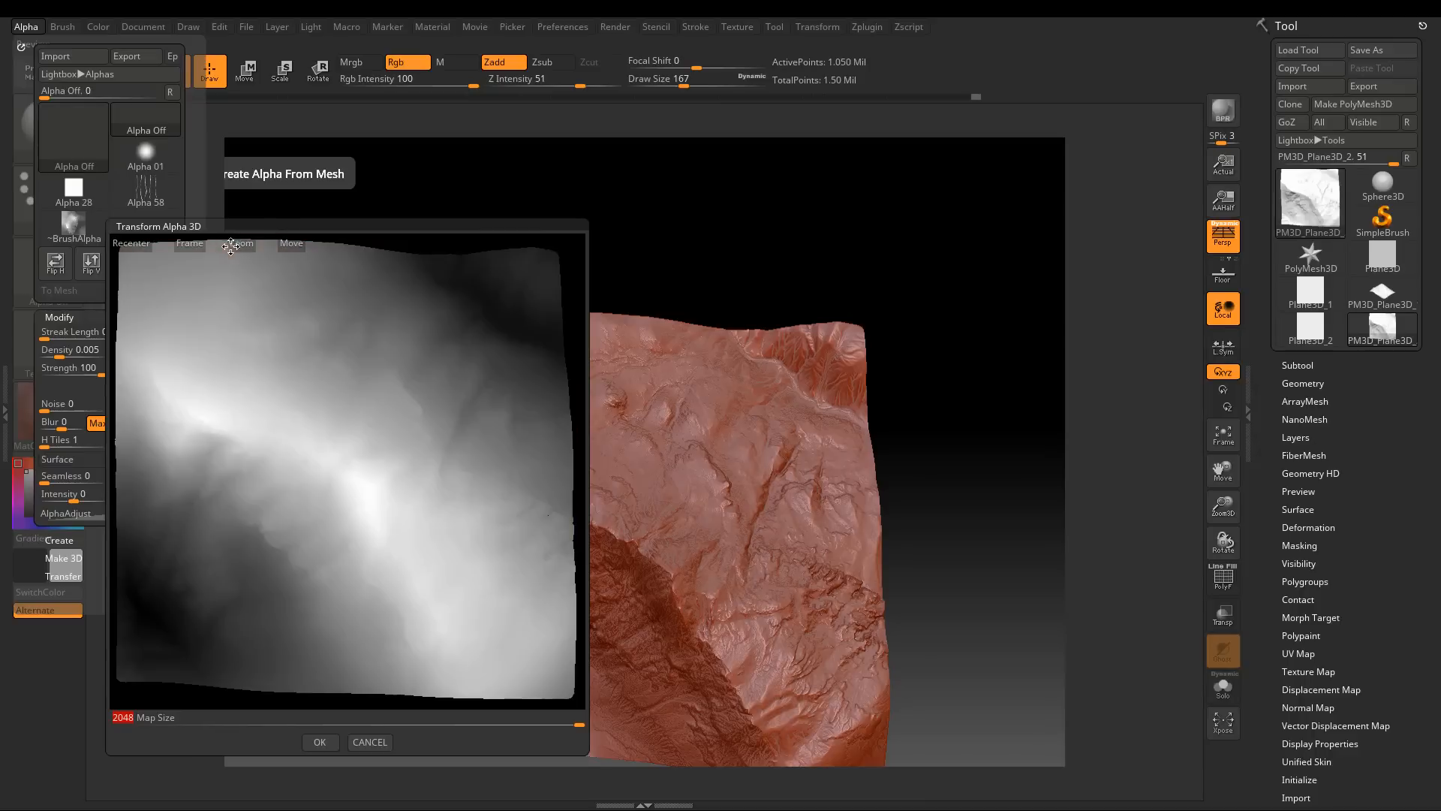
left_click(240, 244)
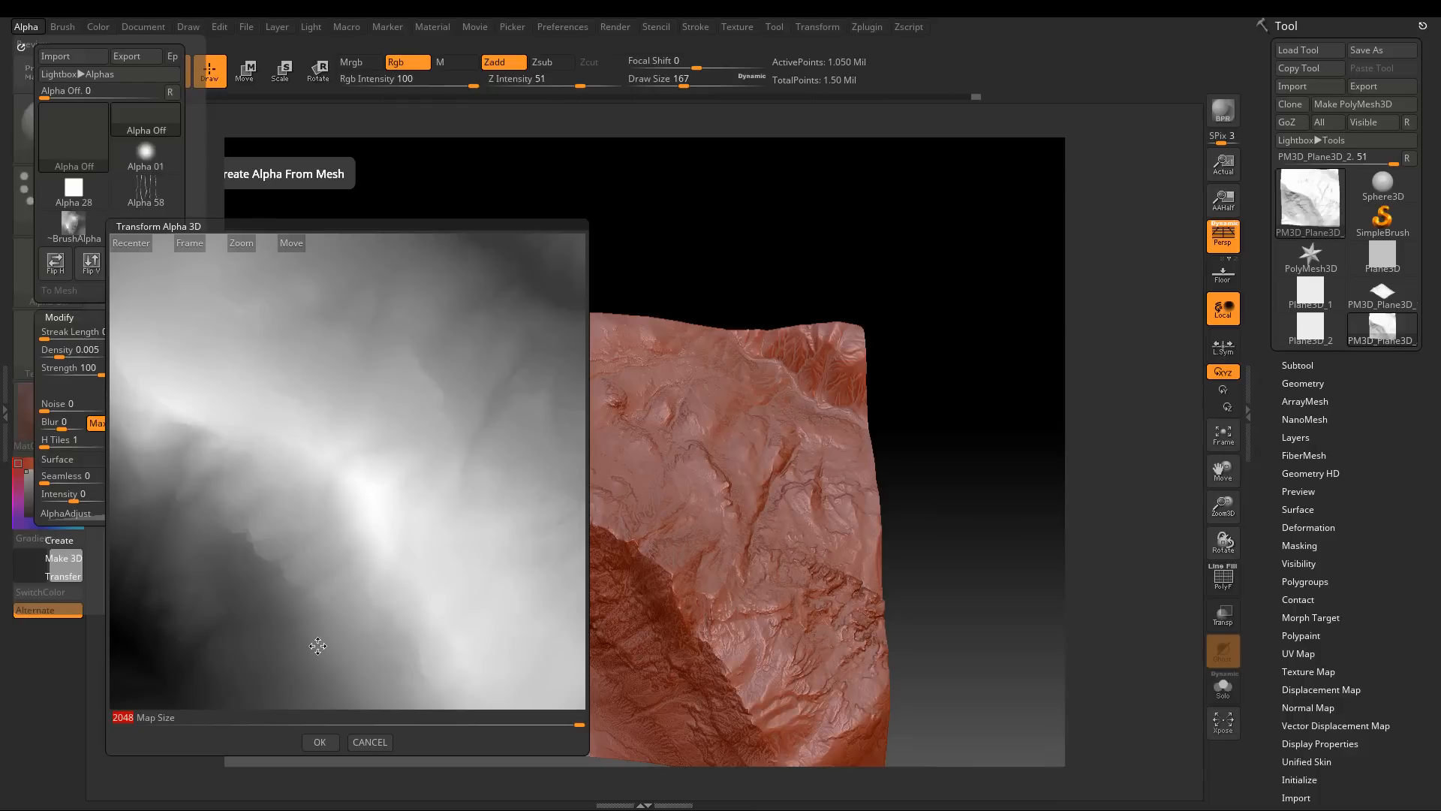
left_click(318, 742)
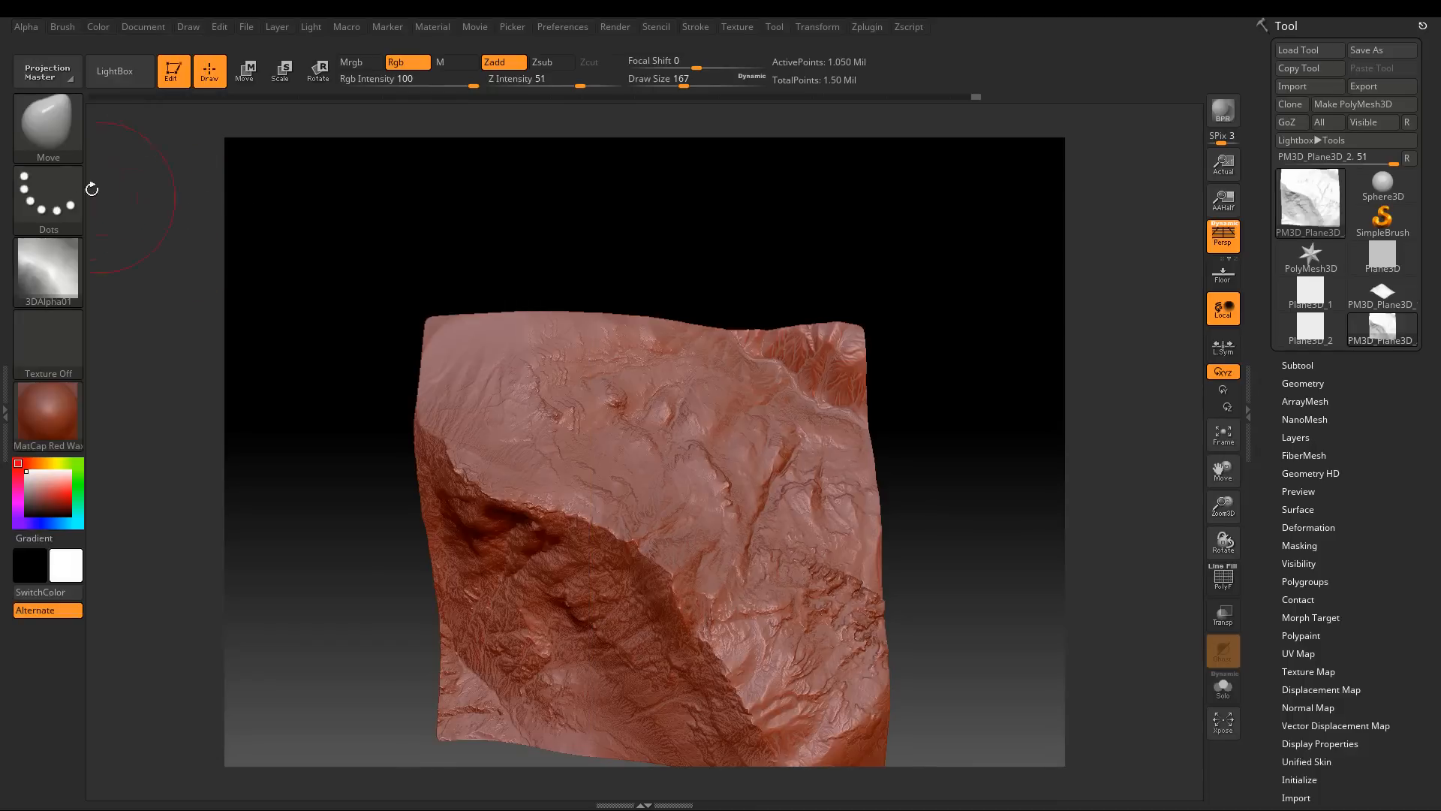